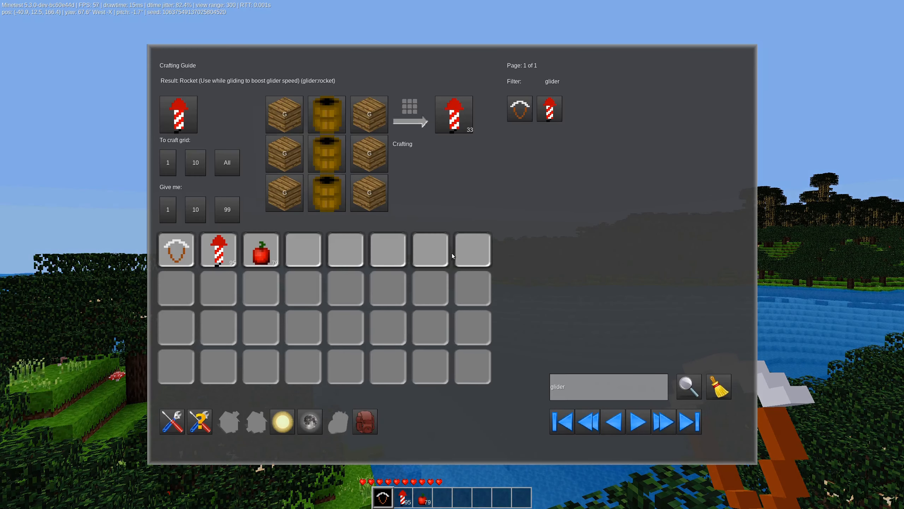
Check the glider and rocket recipes, then close the crafting guide to return to the world.
click(520, 109)
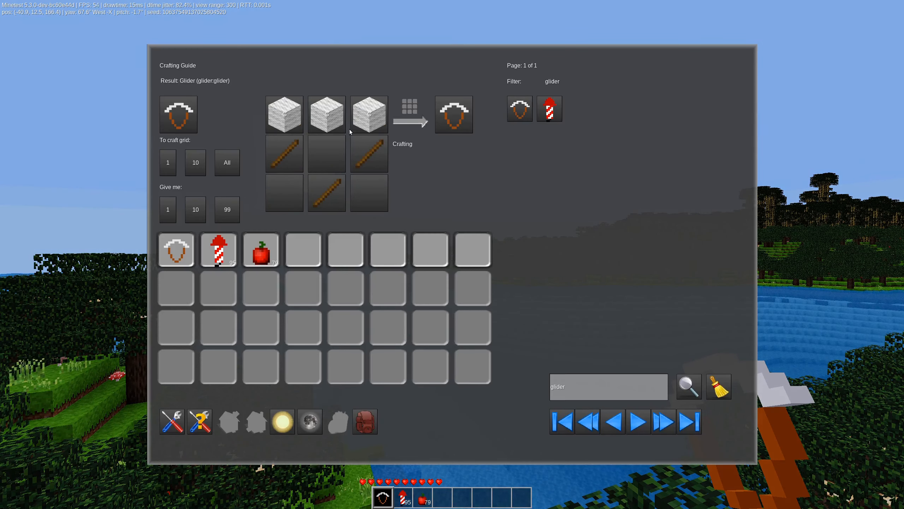
mouse_move(368, 114)
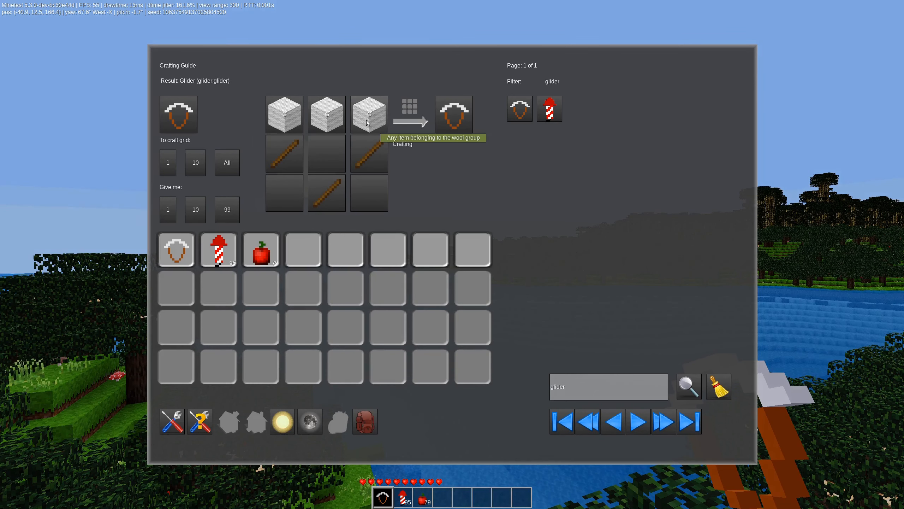
mouse_move(284, 129)
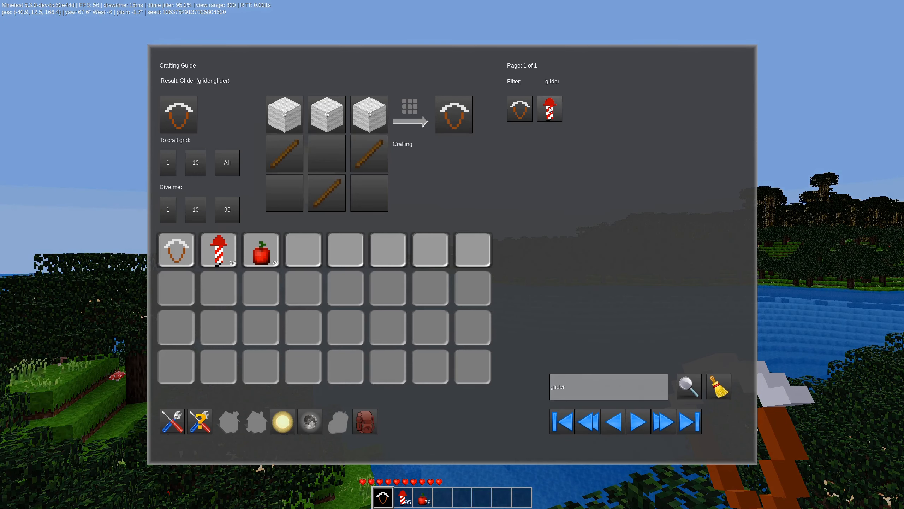
click(548, 109)
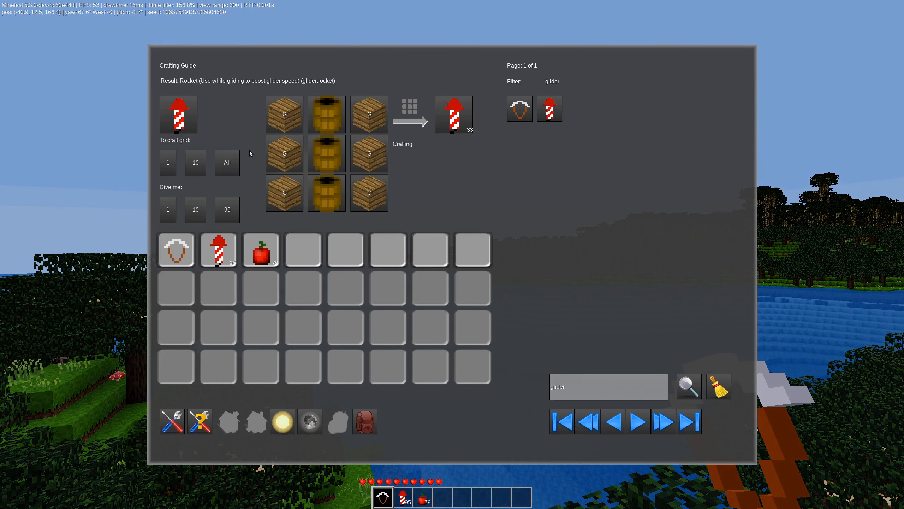
mouse_move(215, 275)
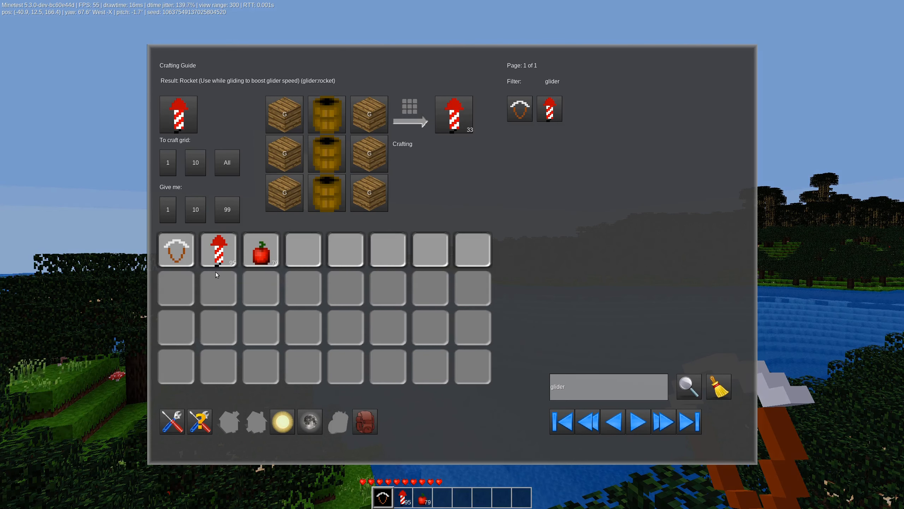
mouse_move(344, 206)
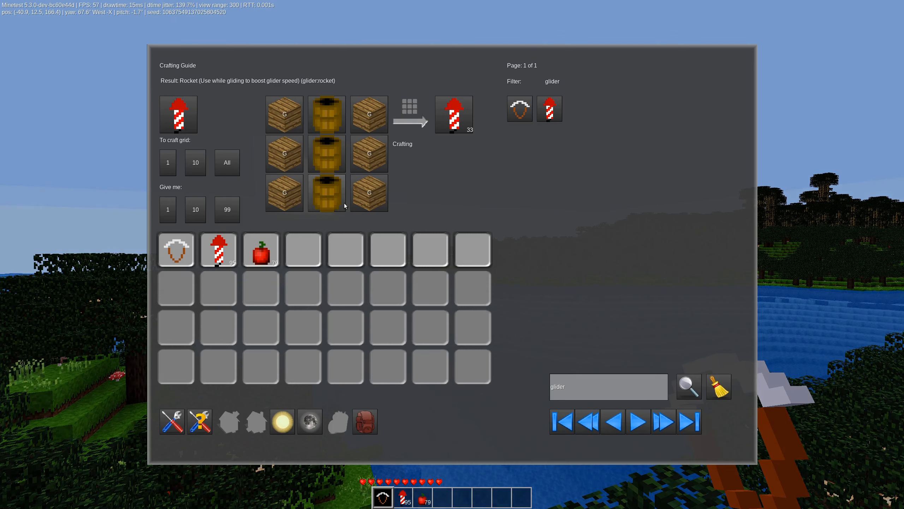
mouse_move(369, 192)
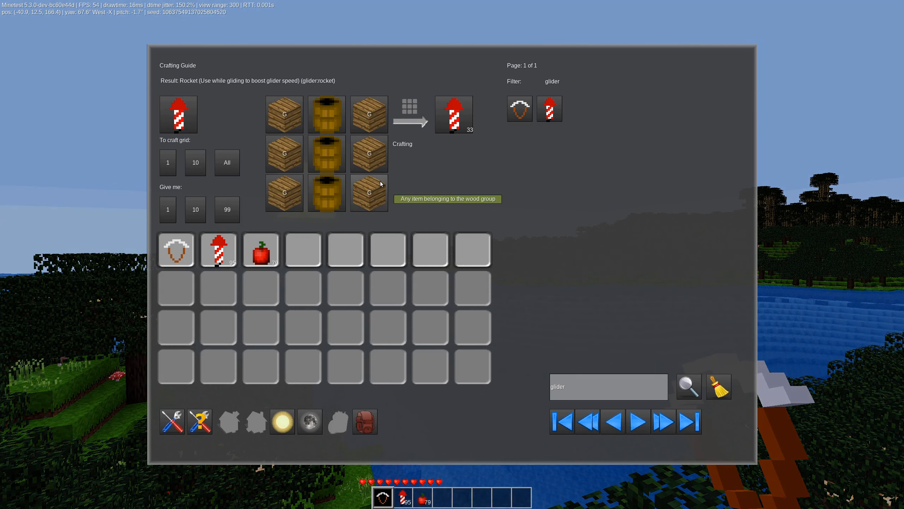
mouse_move(325, 114)
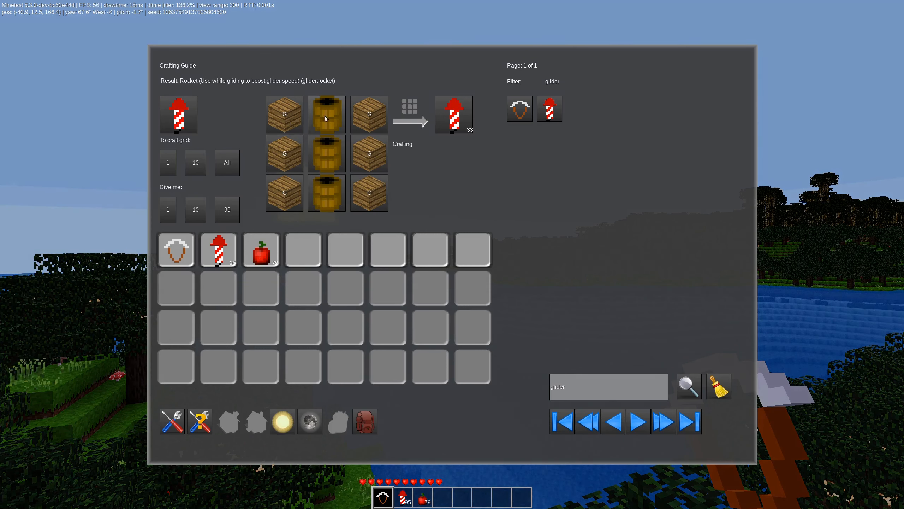
mouse_move(332, 133)
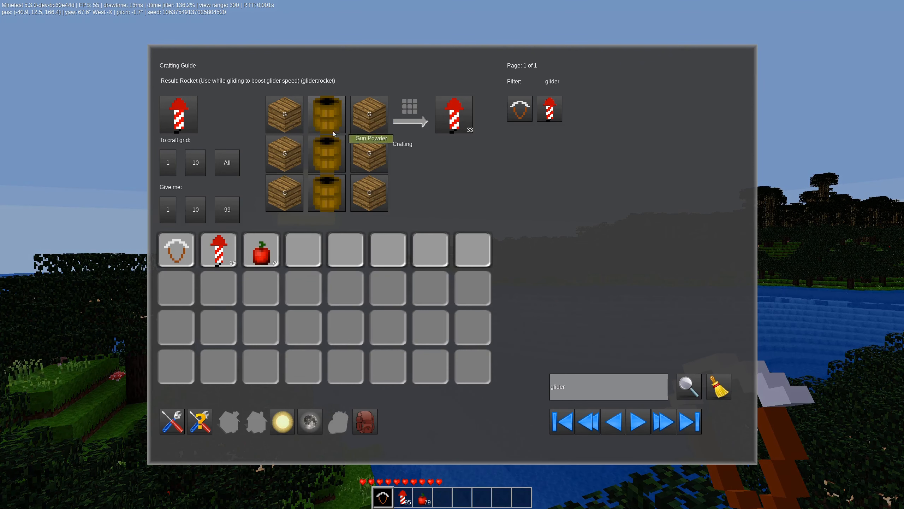
mouse_move(312, 123)
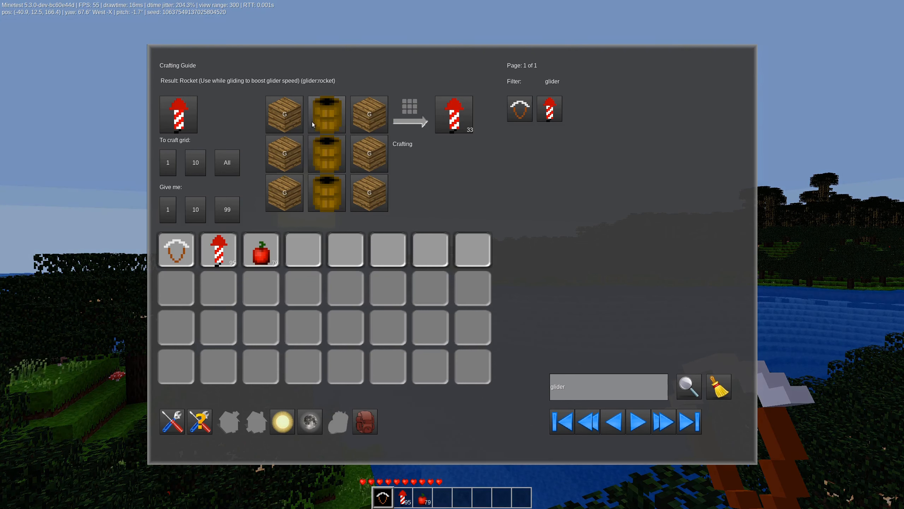
key(escape)
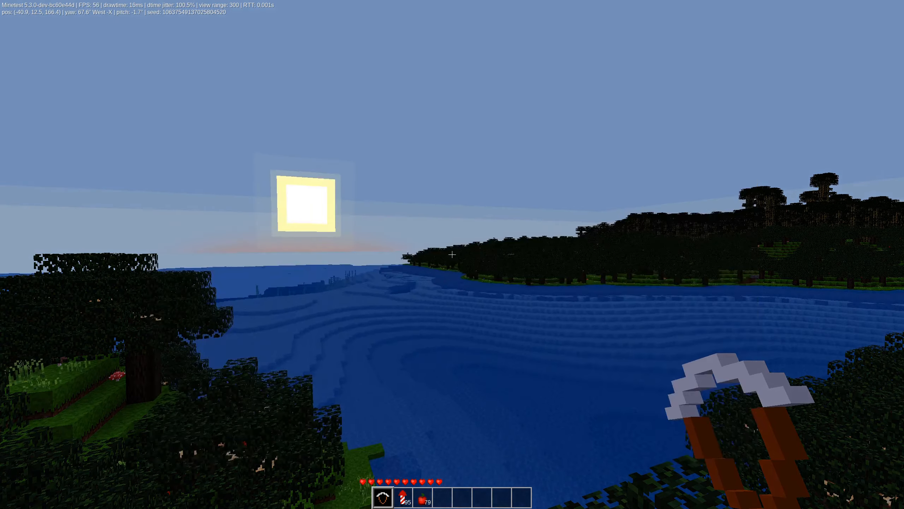
mouse_move(452, 254)
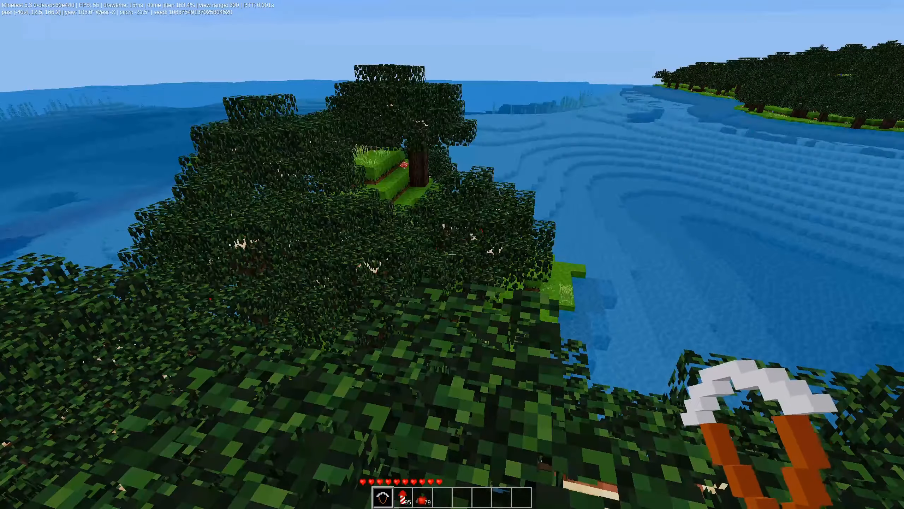
mouse_move(452, 254)
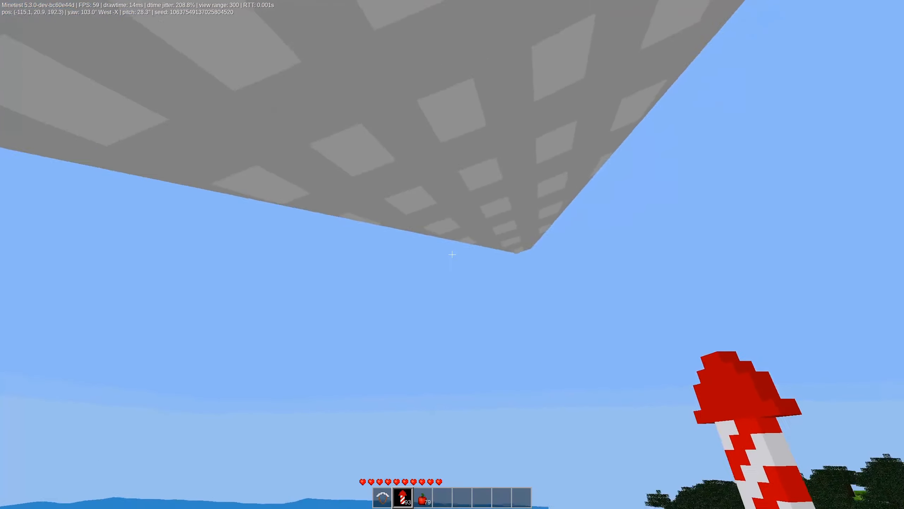
mouse_move(452, 255)
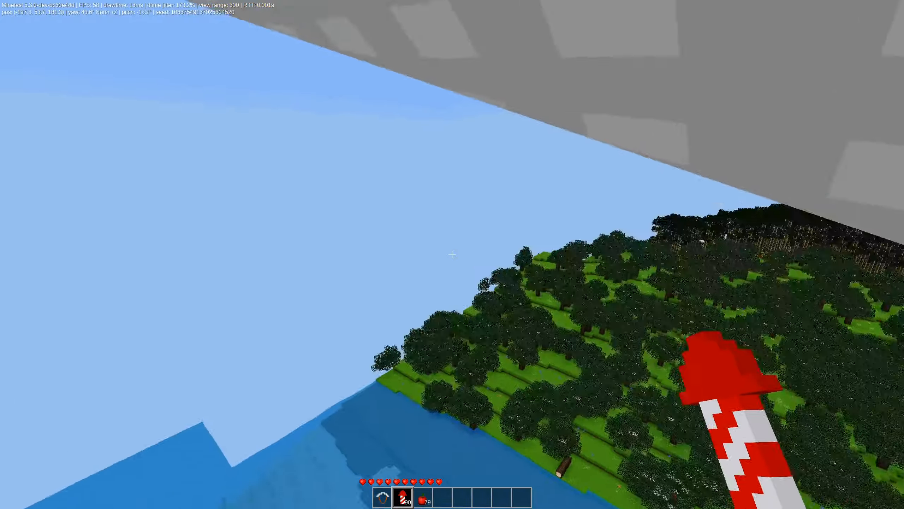
mouse_move(452, 254)
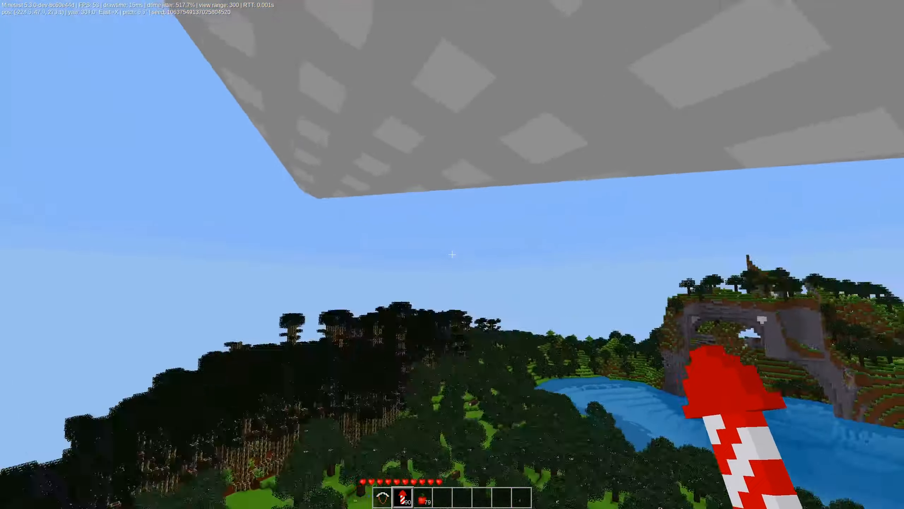
mouse_move(452, 254)
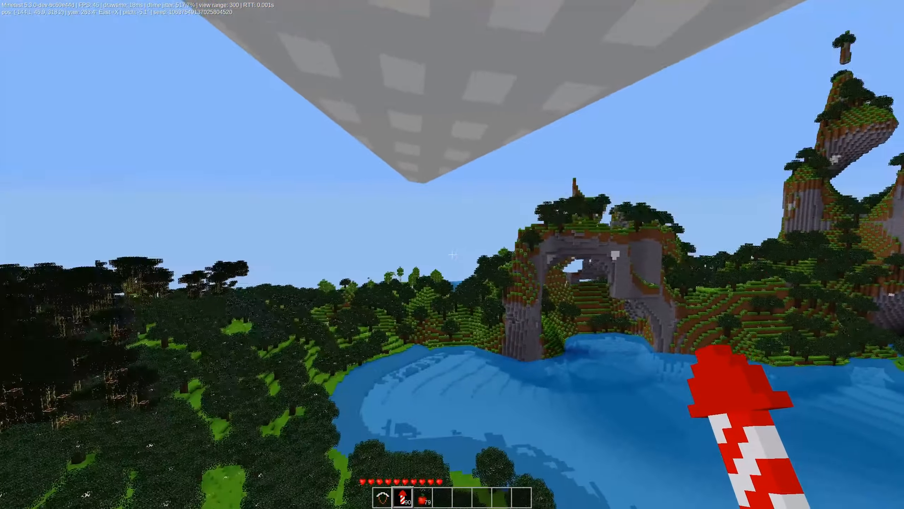
mouse_move(452, 254)
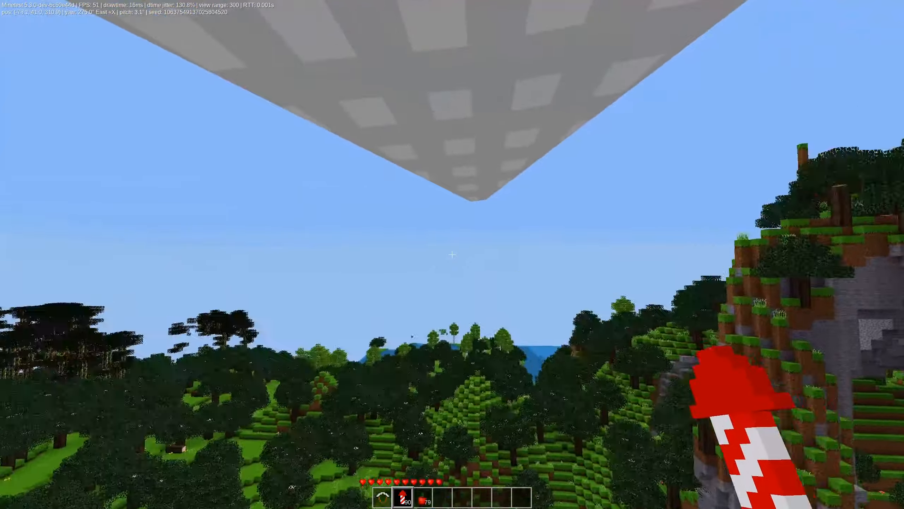
mouse_move(452, 254)
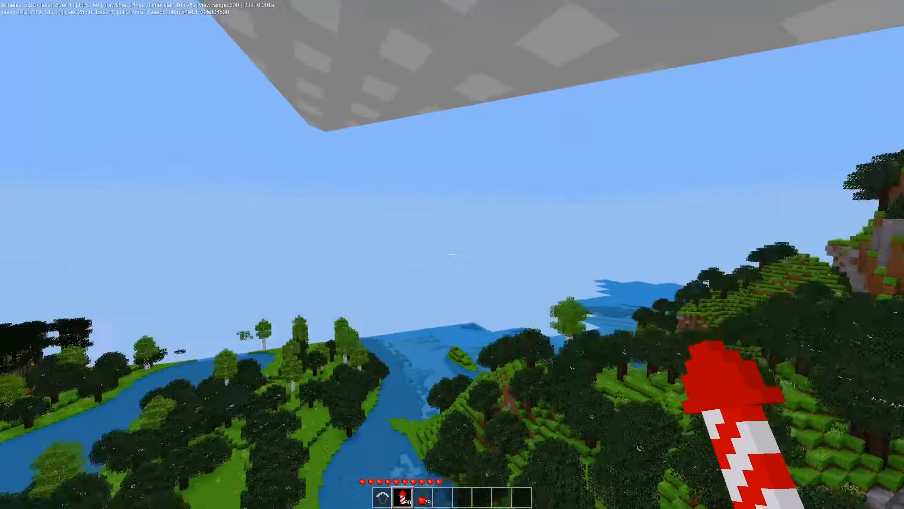
mouse_move(452, 254)
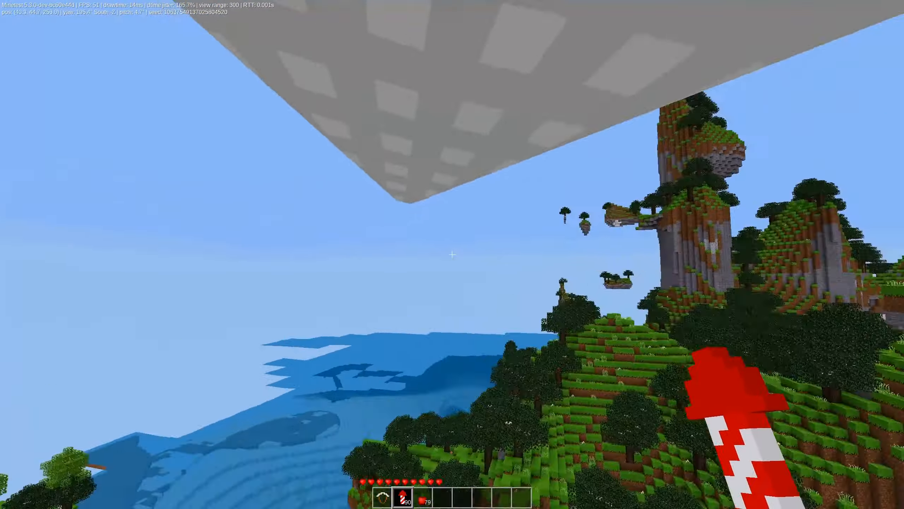
mouse_move(452, 255)
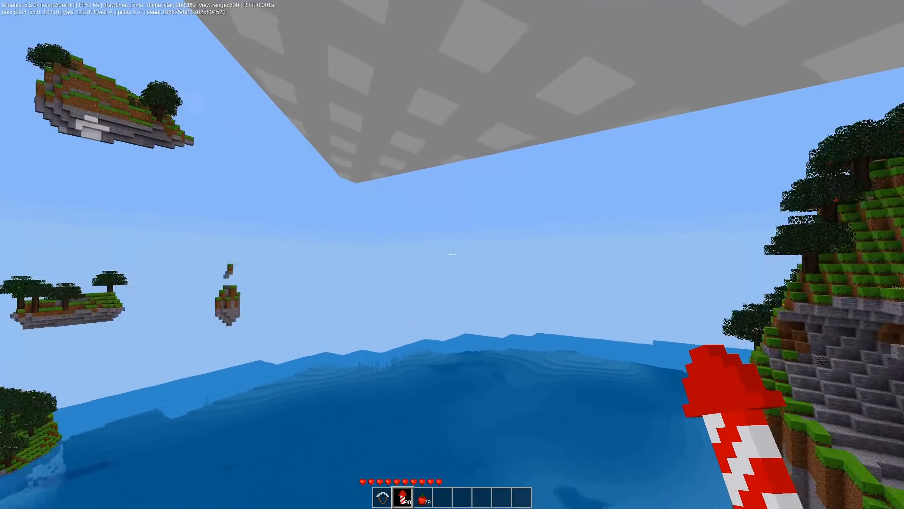
mouse_move(452, 255)
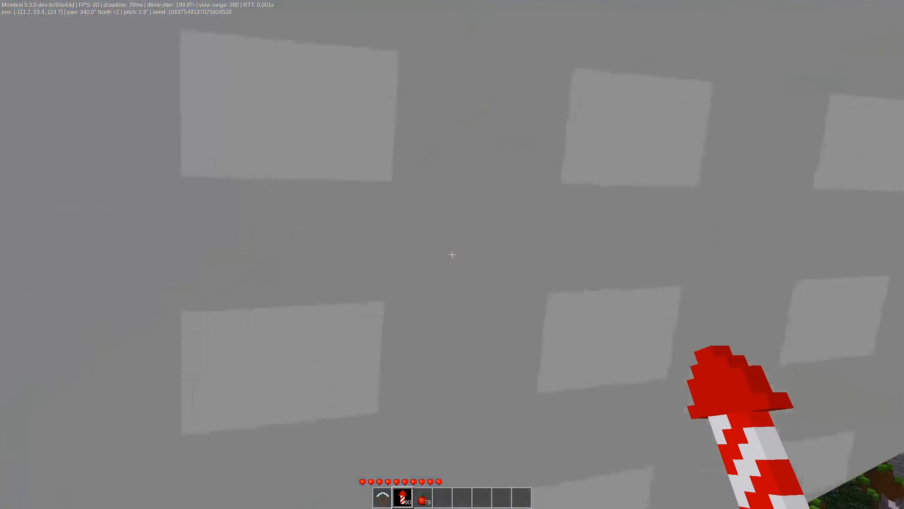
mouse_move(451, 255)
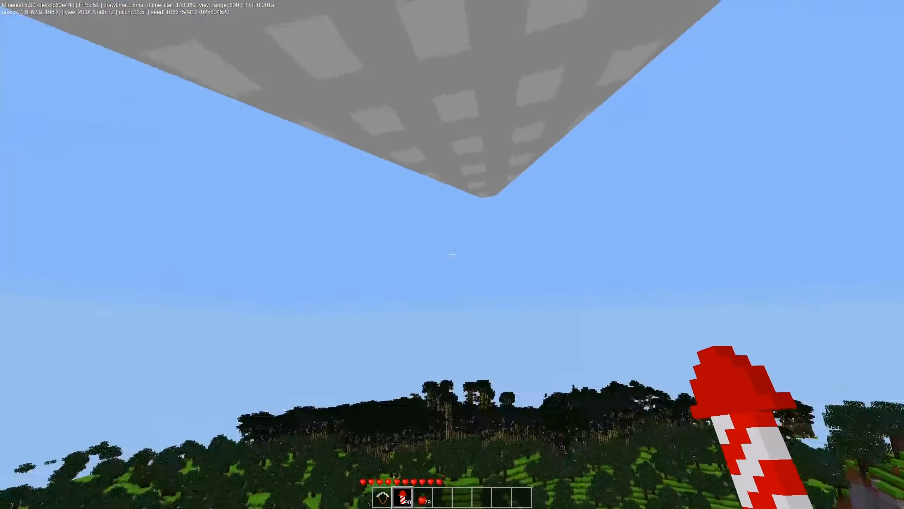
mouse_move(452, 254)
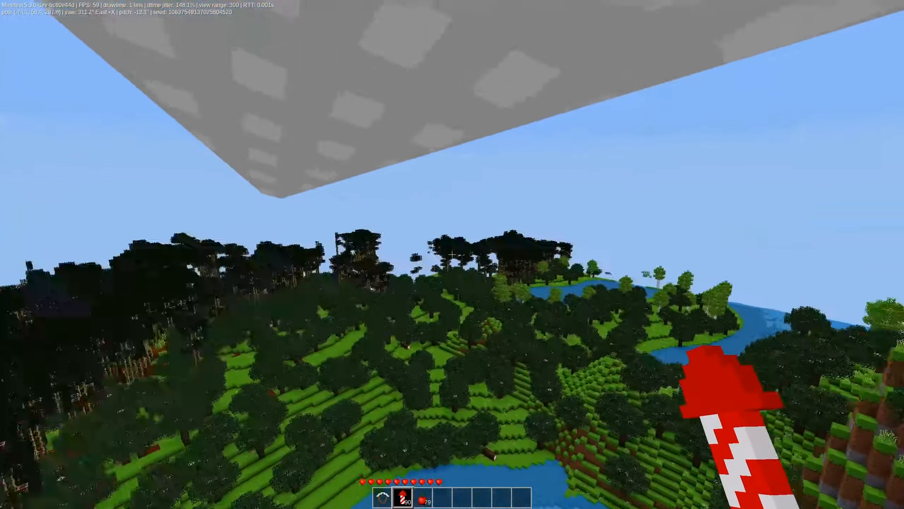
mouse_move(452, 254)
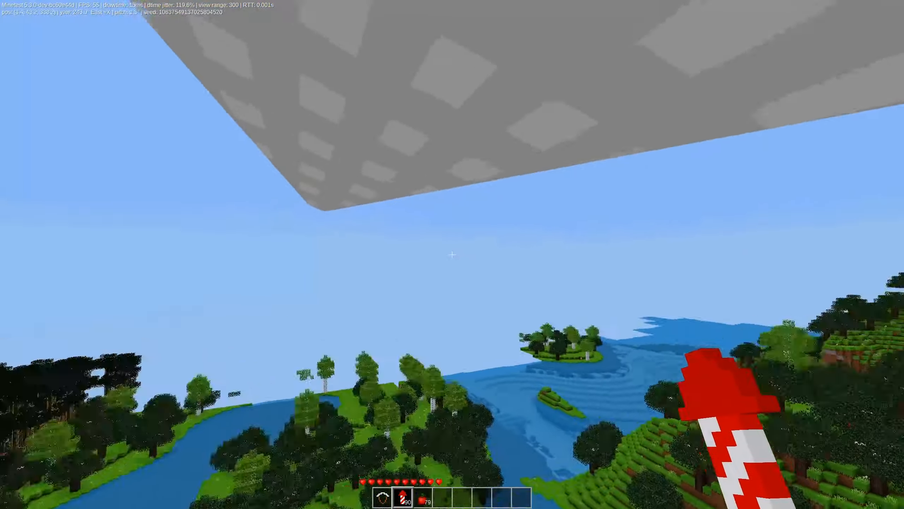
mouse_move(452, 255)
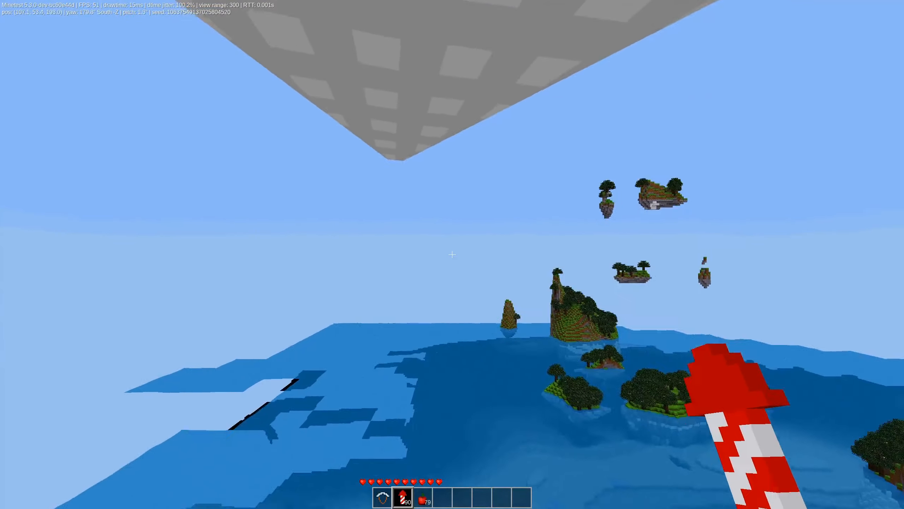
mouse_move(452, 254)
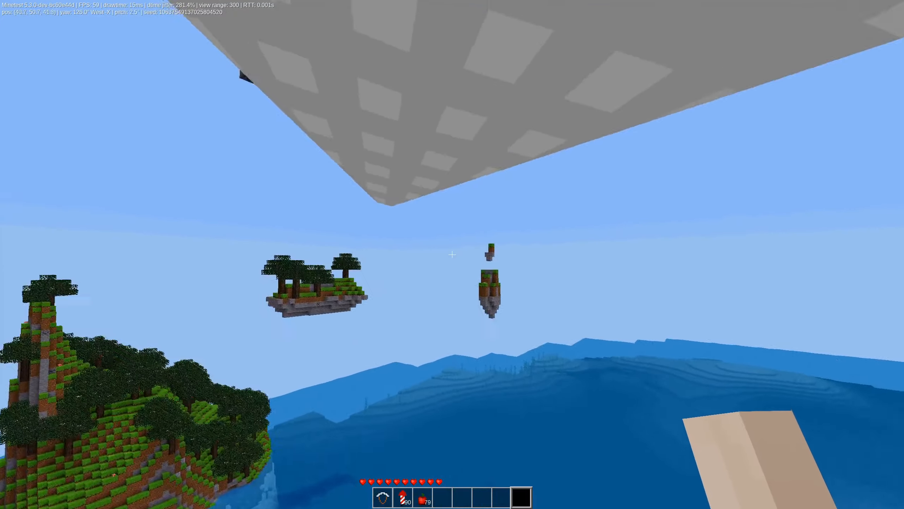
mouse_move(452, 254)
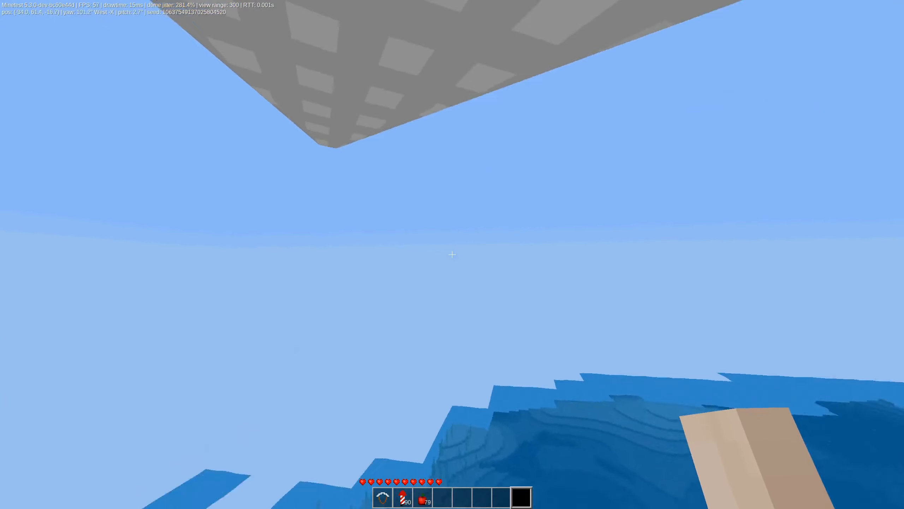
mouse_move(452, 254)
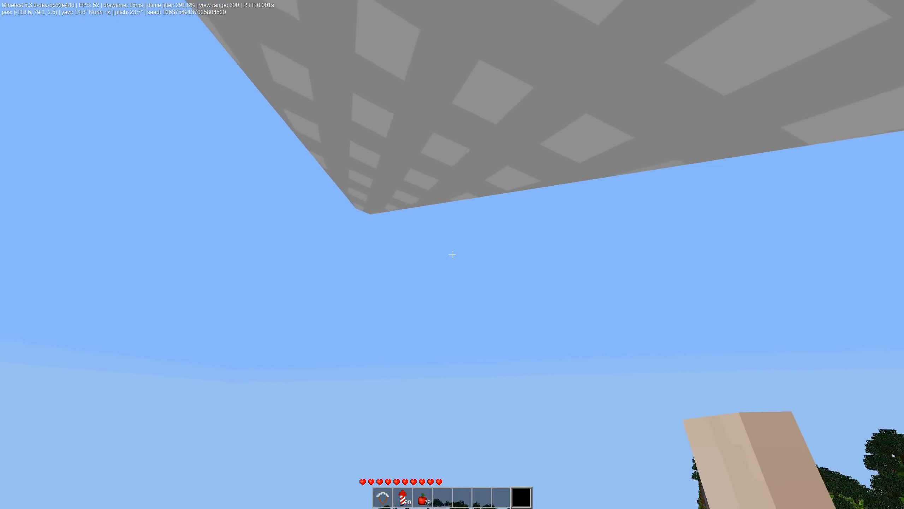
mouse_move(453, 254)
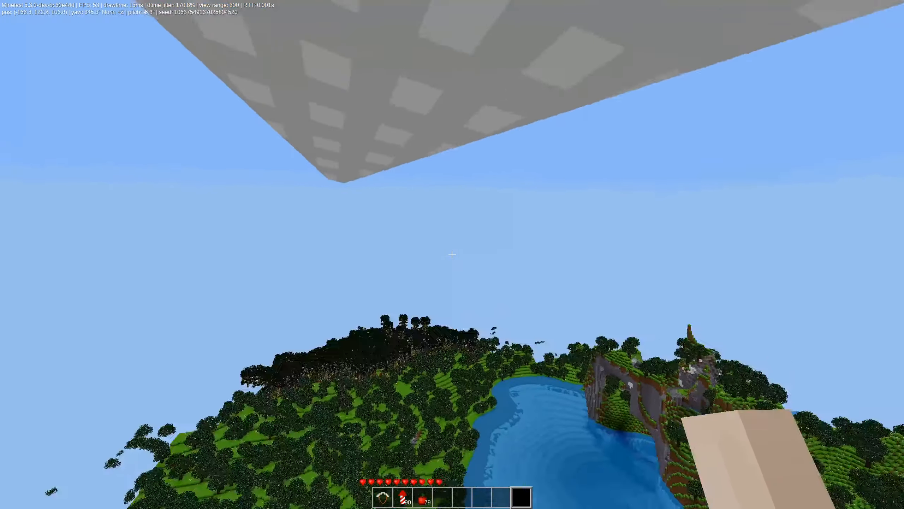
mouse_move(452, 254)
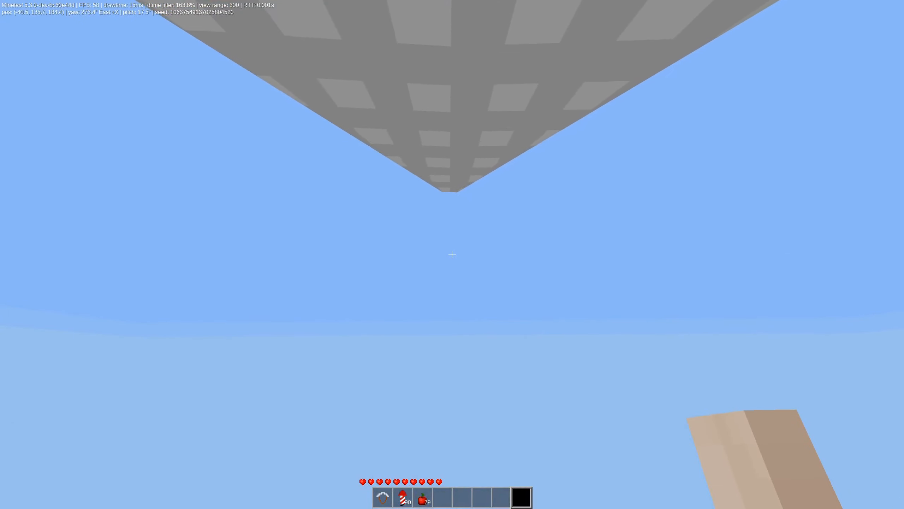
Keep gliding forward over the sea and forest, toggling the debug info along the way.
key(w)
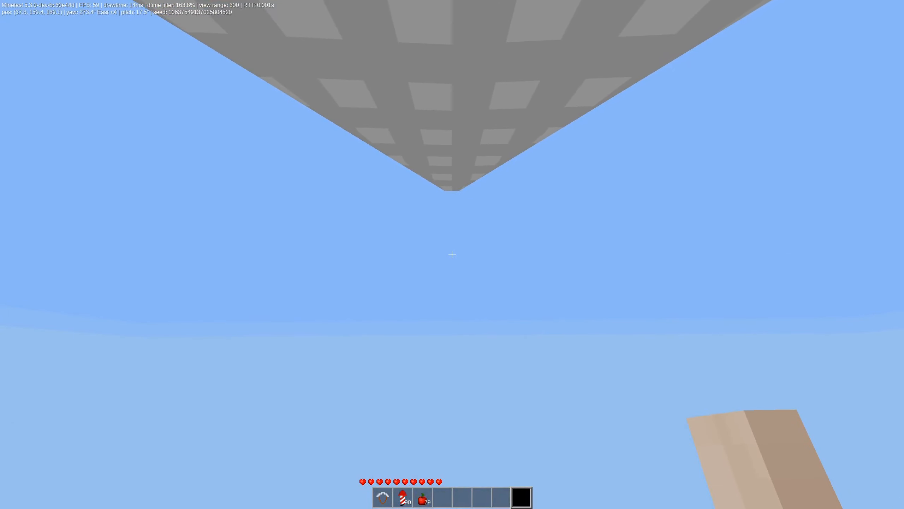
key(F5)
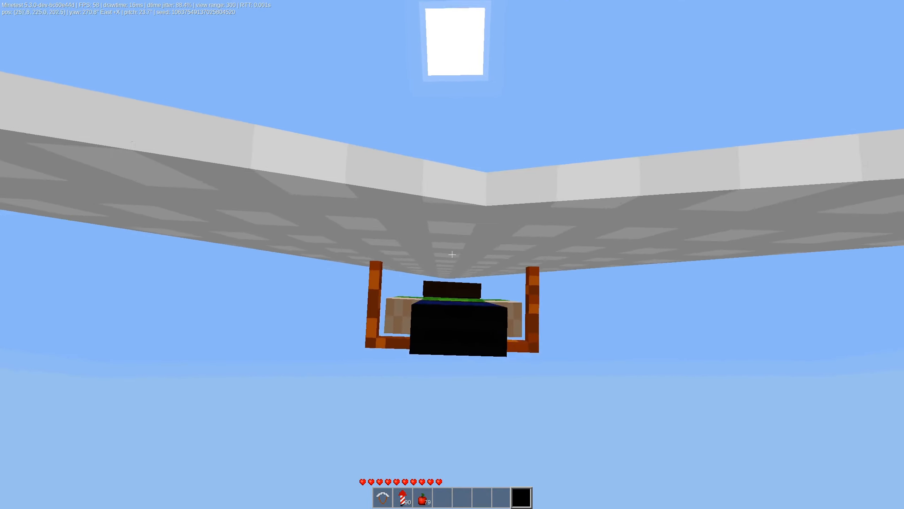
mouse_move(452, 253)
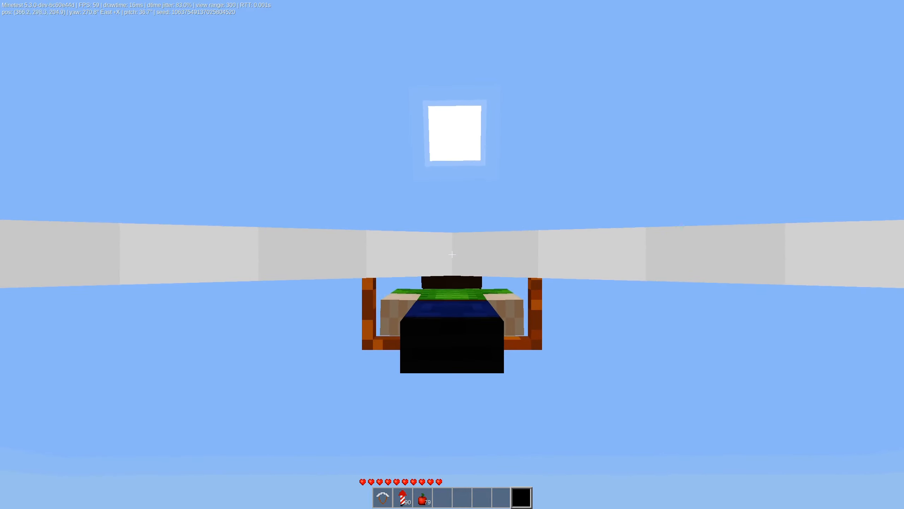
key(w)
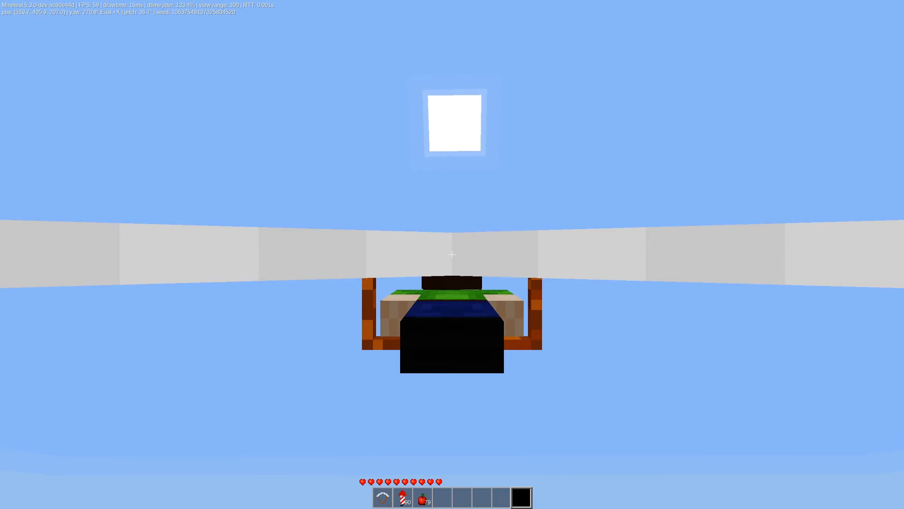
key(w)
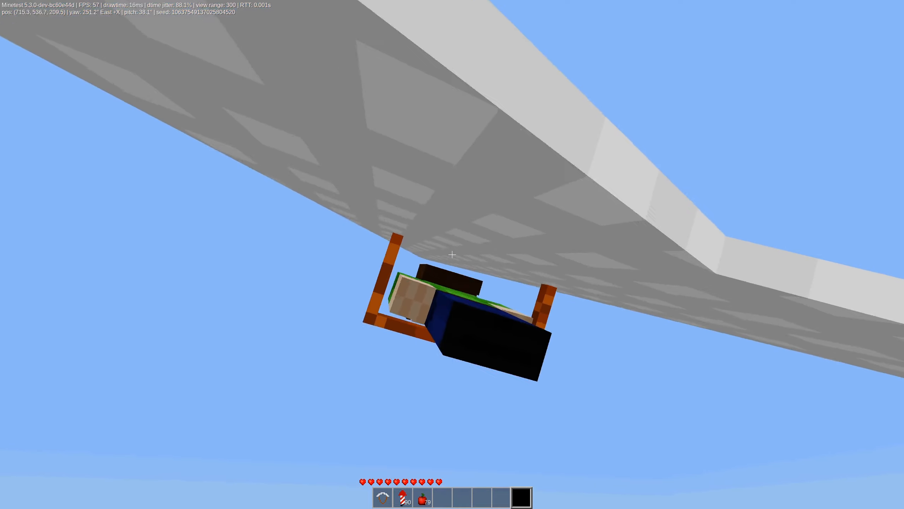
mouse_move(452, 255)
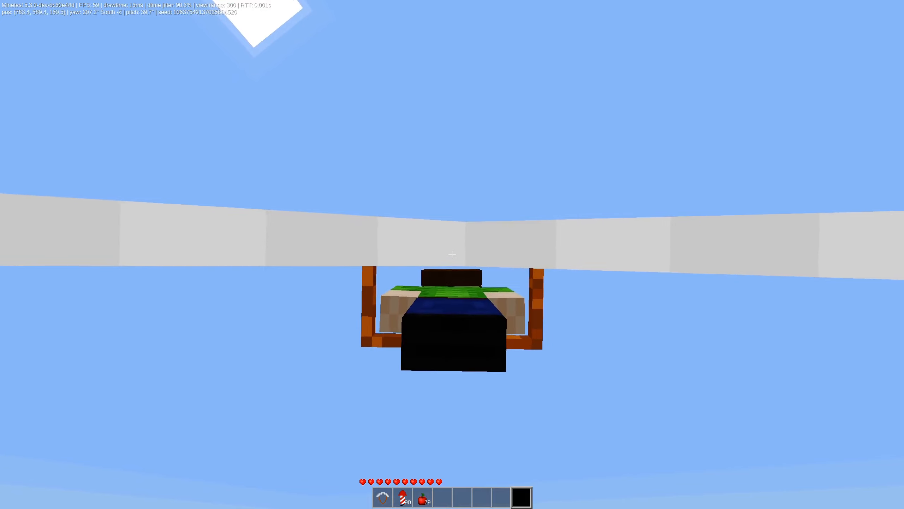
mouse_move(452, 254)
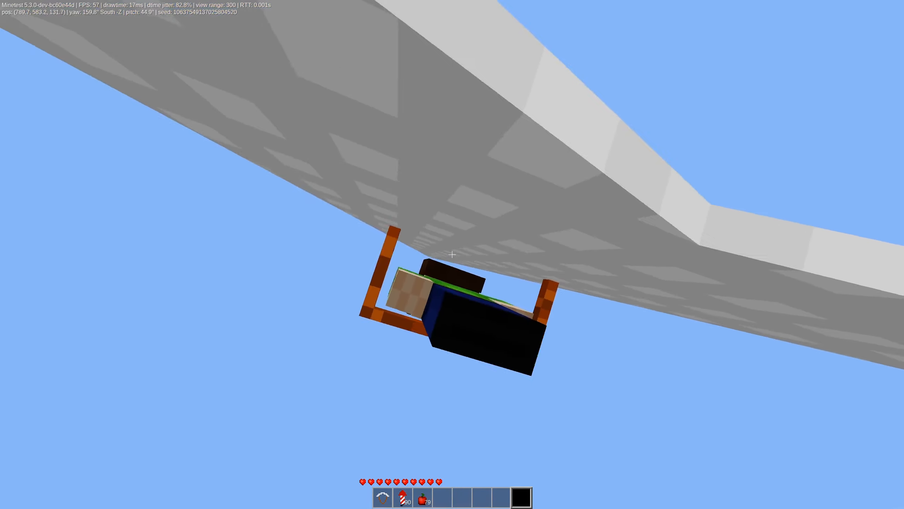
mouse_move(452, 254)
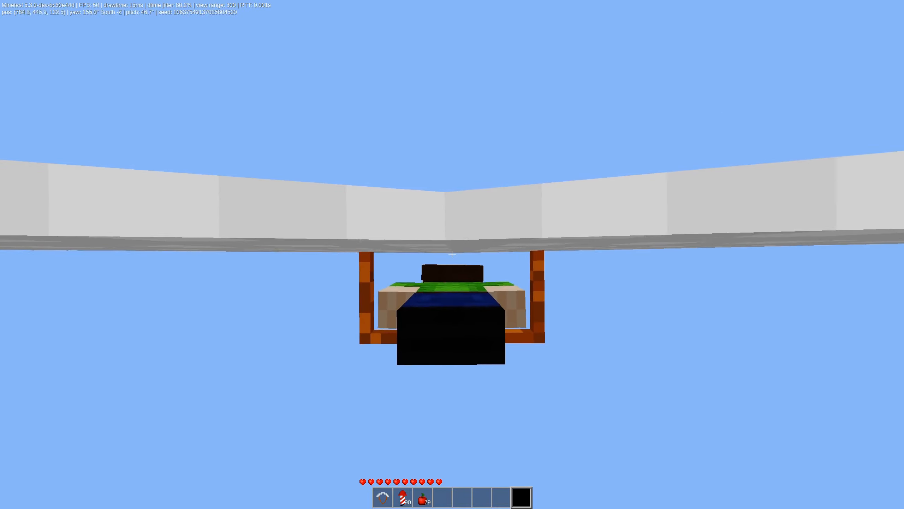
mouse_move(452, 254)
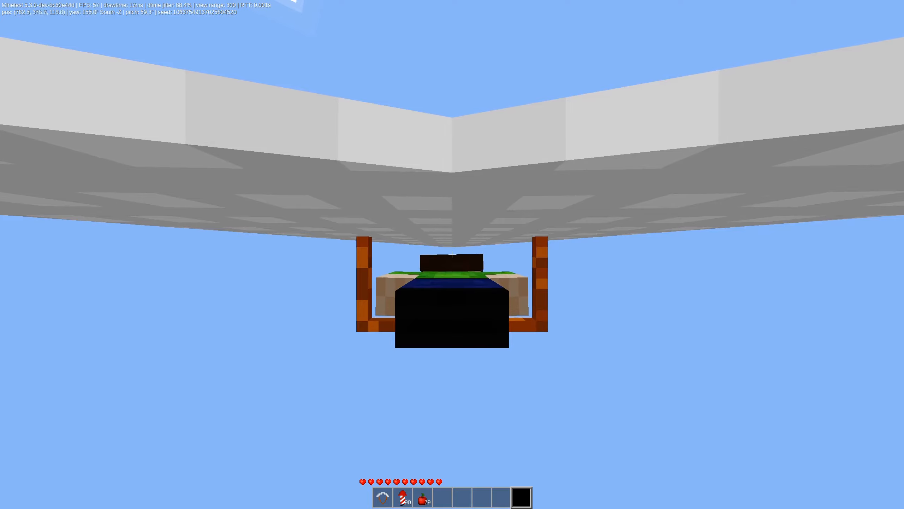
mouse_move(452, 254)
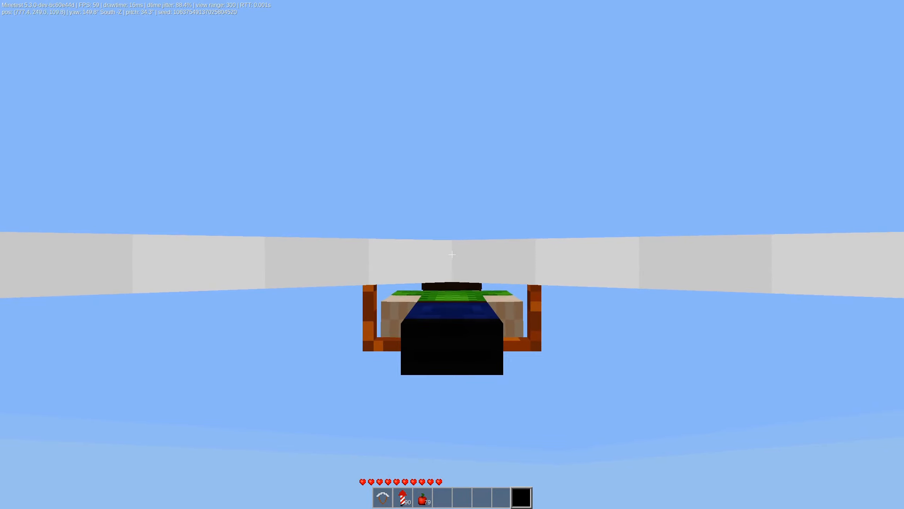
mouse_move(452, 255)
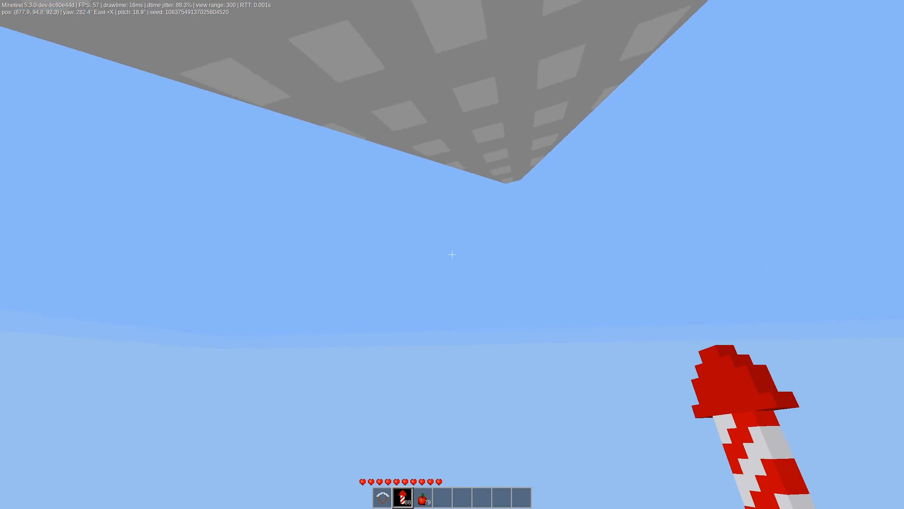
mouse_move(452, 254)
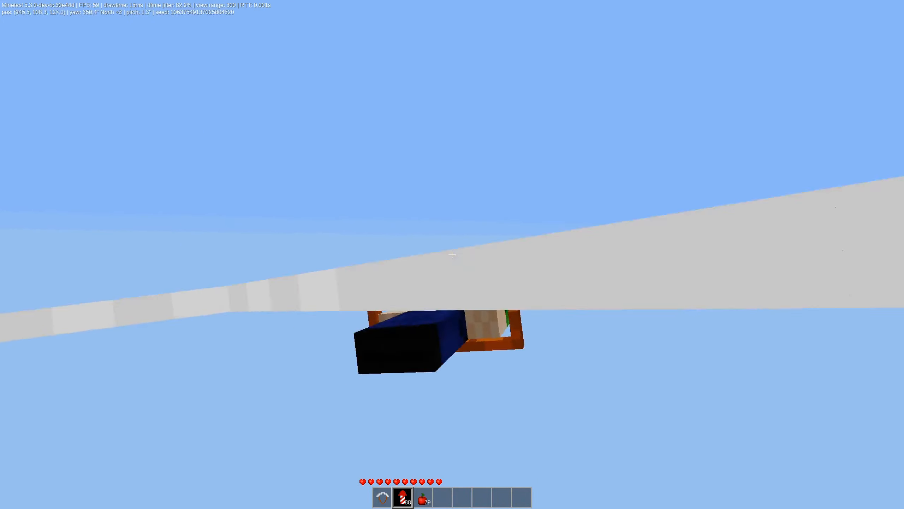
mouse_move(452, 255)
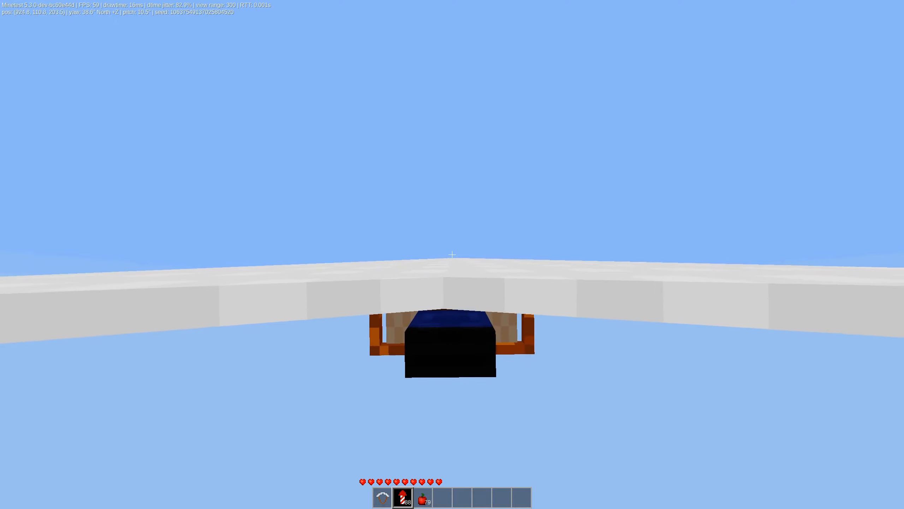
mouse_move(452, 255)
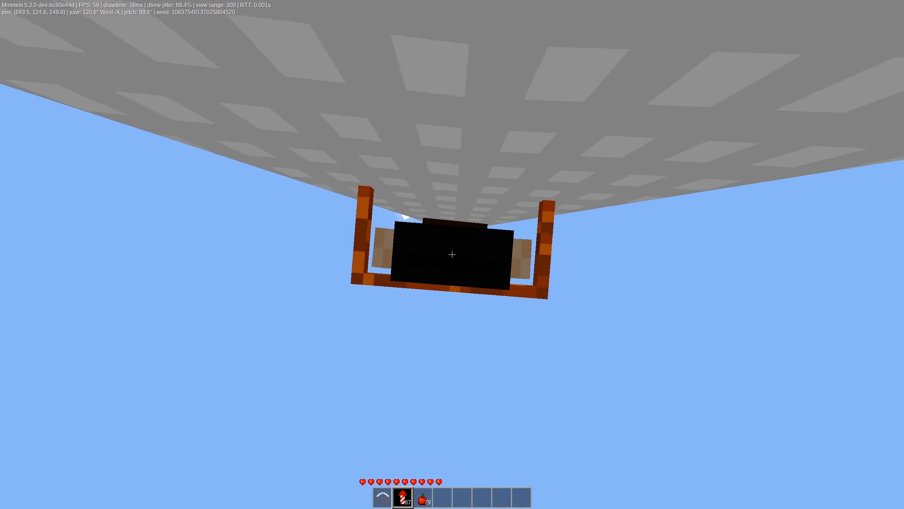
mouse_move(452, 254)
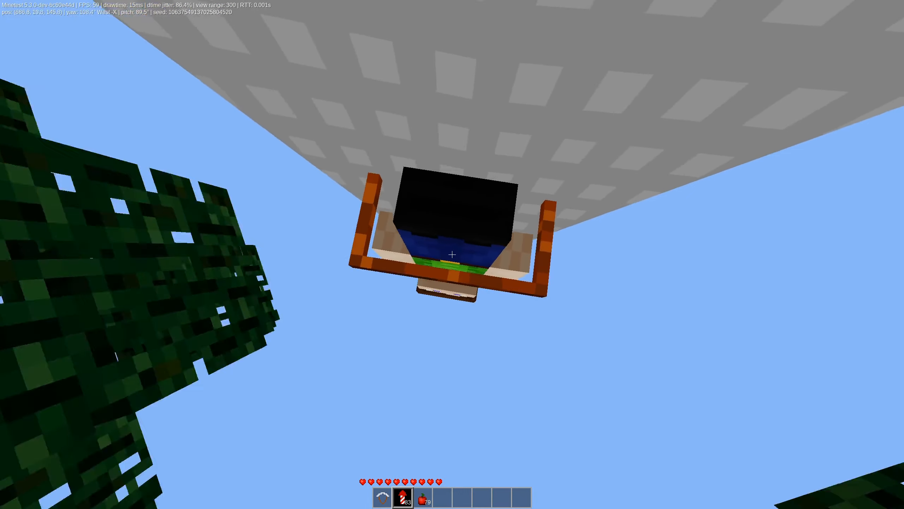
mouse_move(452, 255)
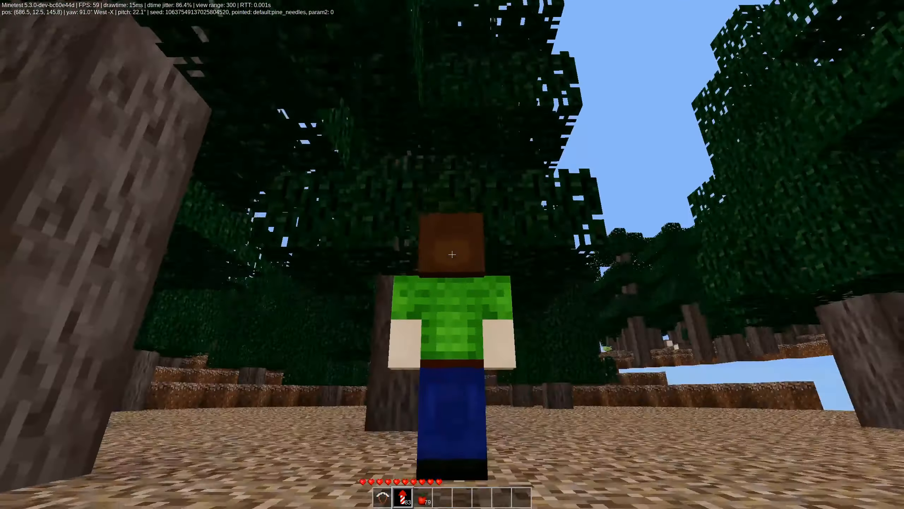
mouse_move(452, 254)
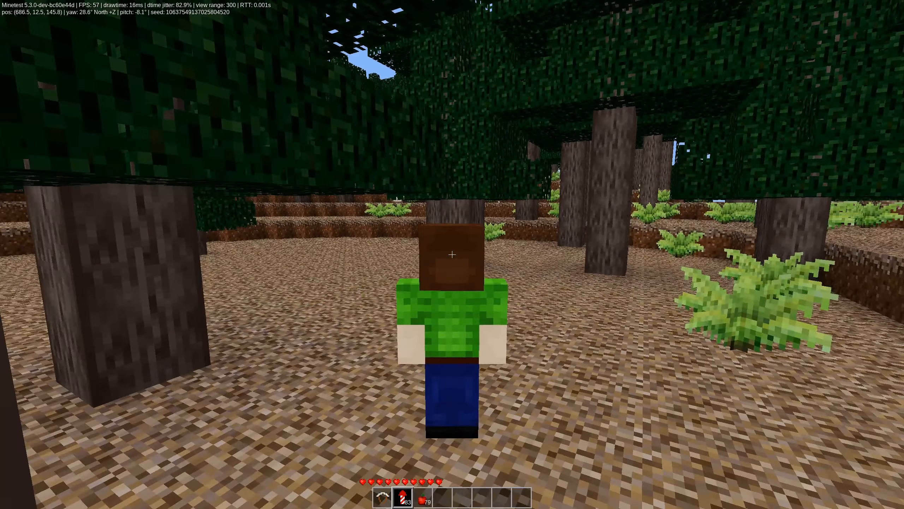
mouse_move(452, 254)
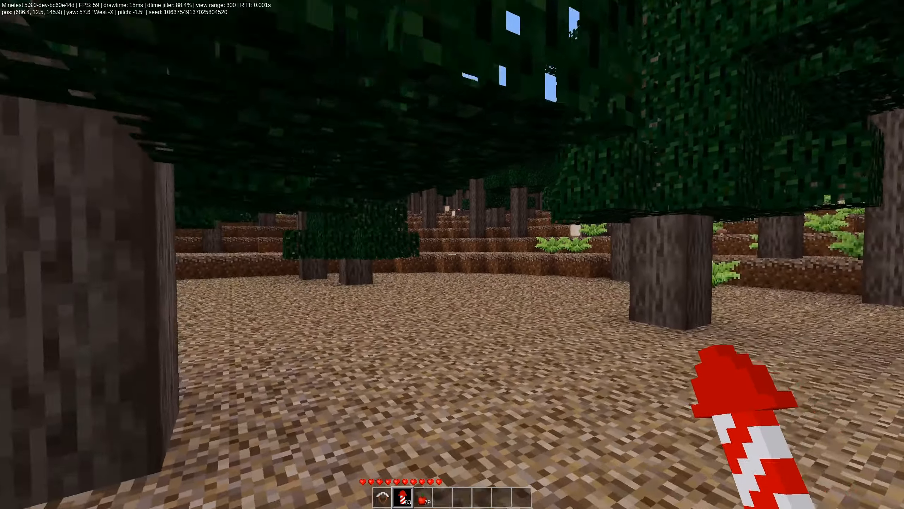
mouse_move(452, 254)
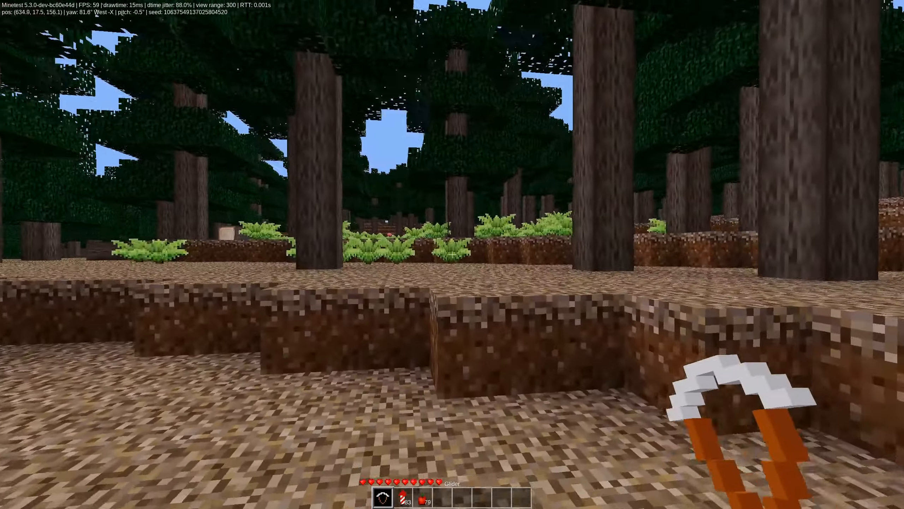
mouse_move(452, 254)
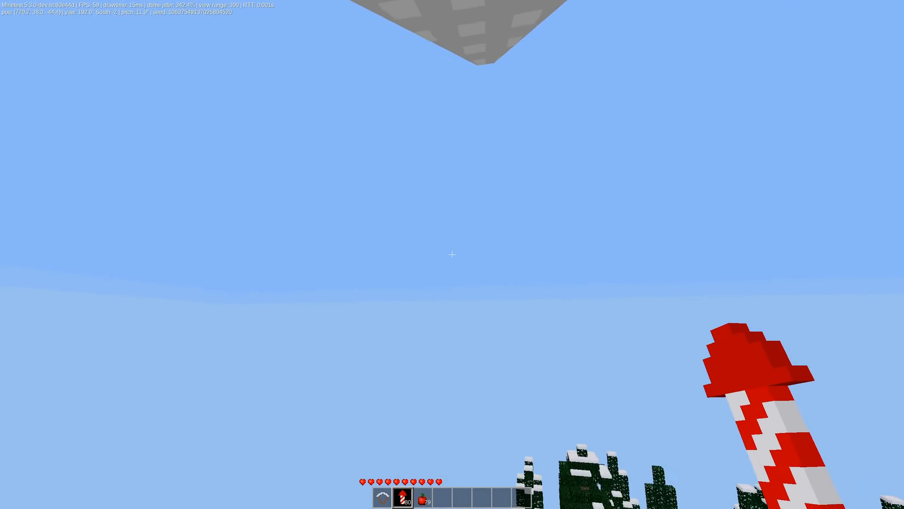
mouse_move(452, 255)
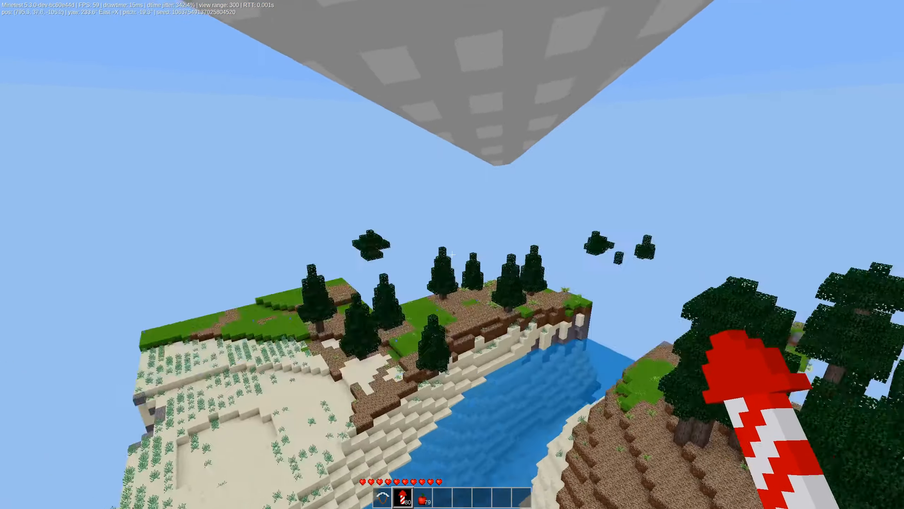
mouse_move(452, 254)
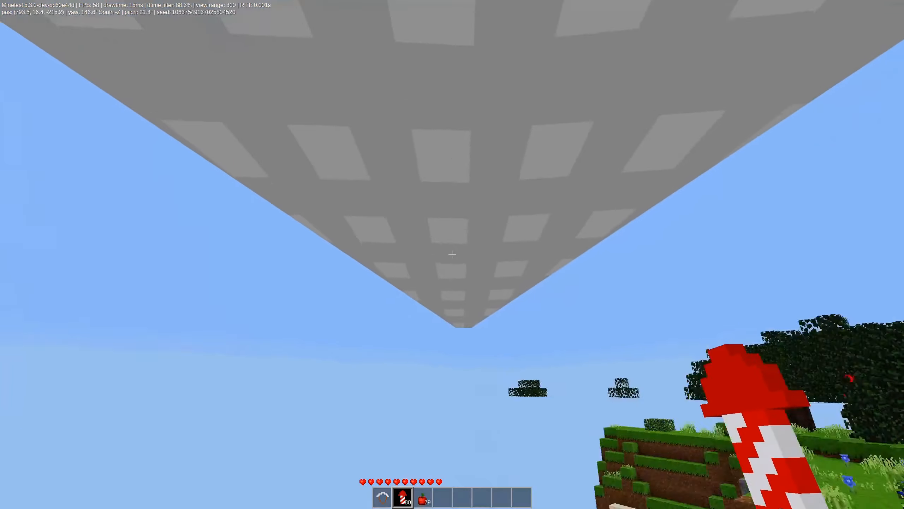
mouse_move(452, 255)
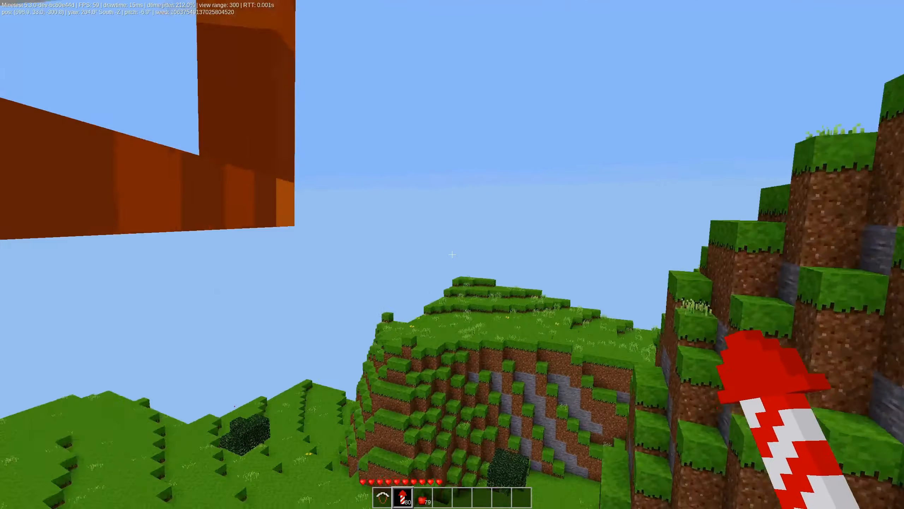
mouse_move(452, 254)
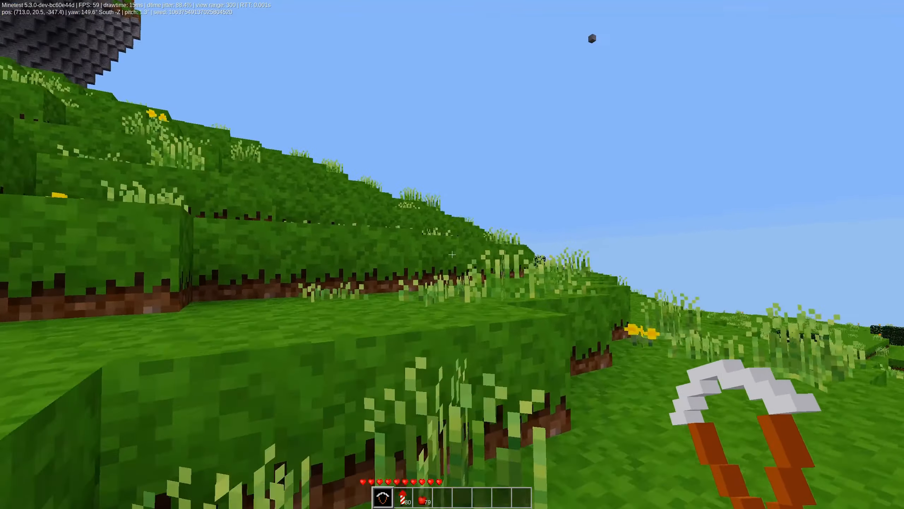
mouse_move(452, 255)
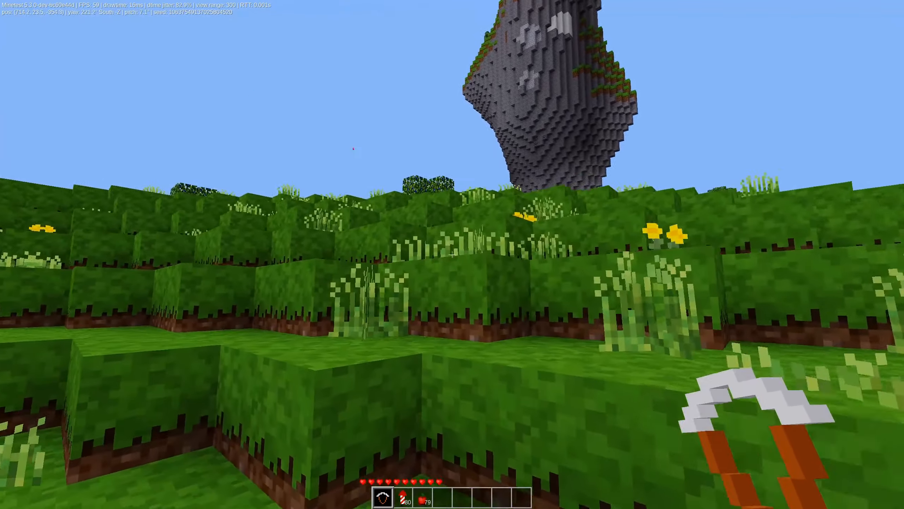
mouse_move(452, 255)
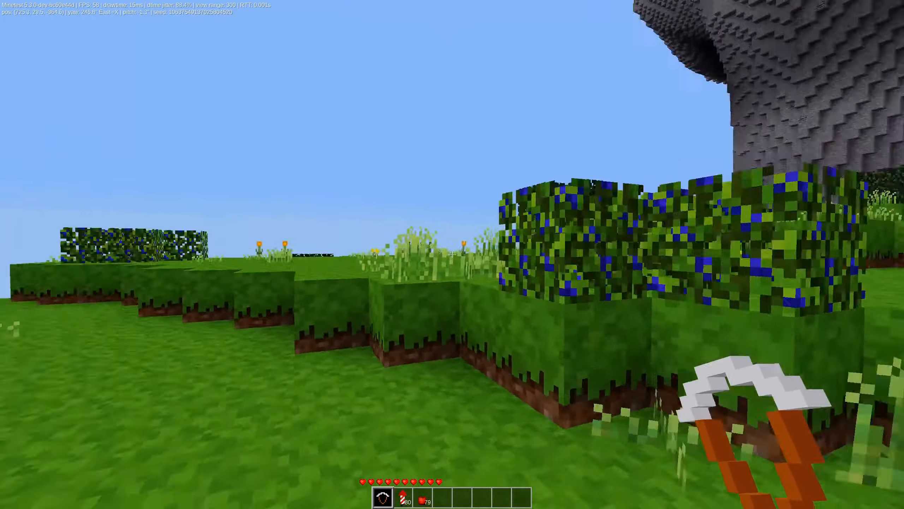
mouse_move(452, 254)
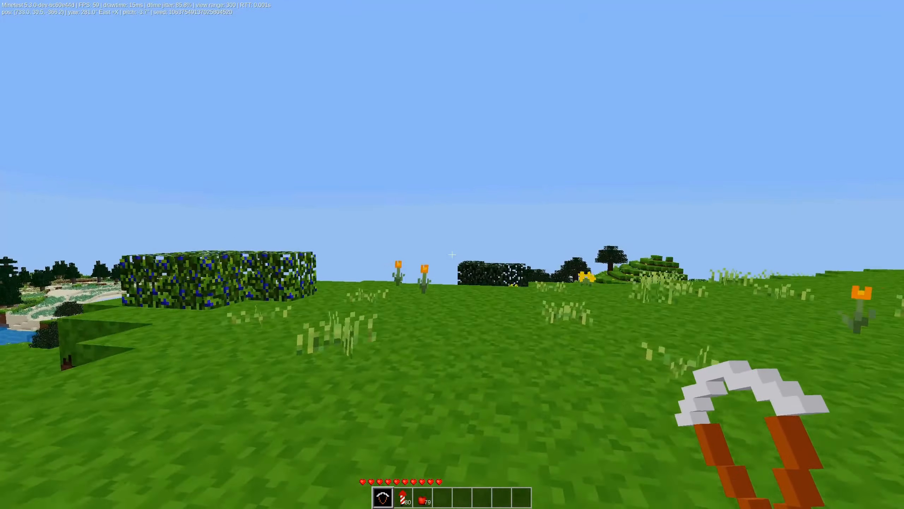
mouse_move(452, 254)
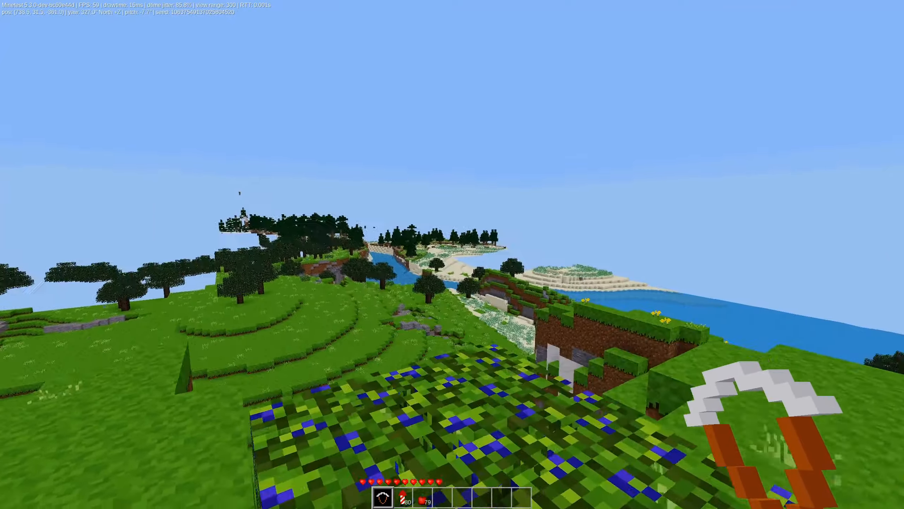
mouse_move(452, 255)
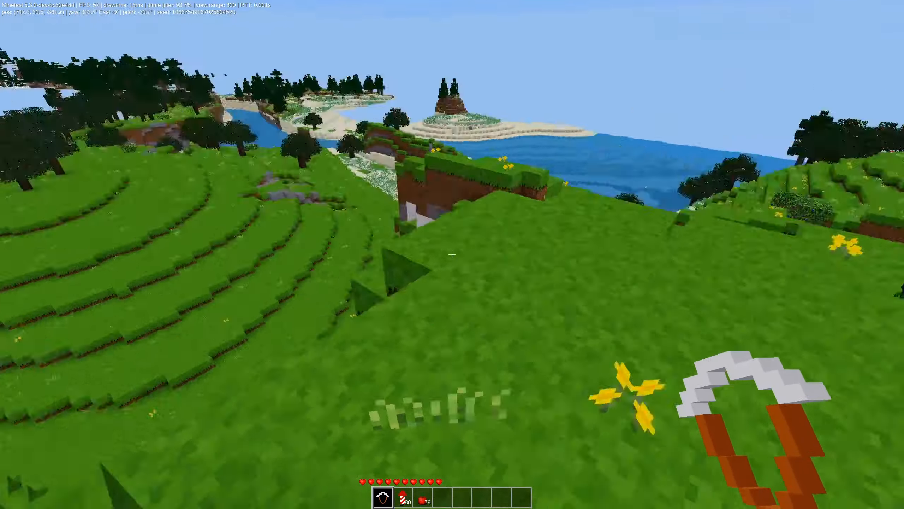
mouse_move(452, 254)
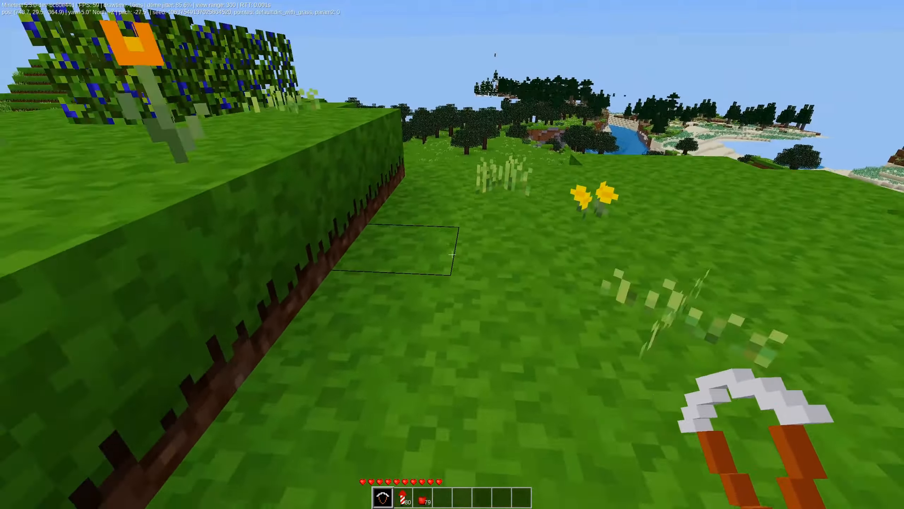
mouse_move(452, 254)
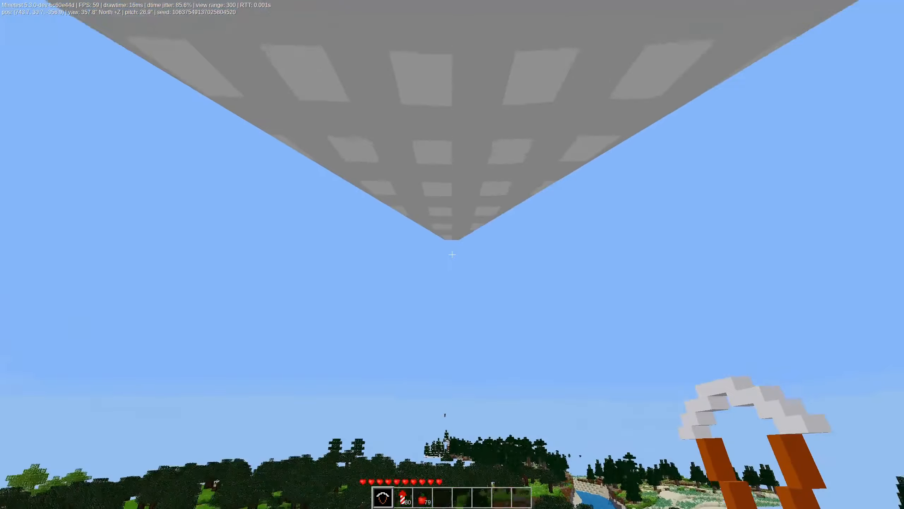
mouse_move(452, 254)
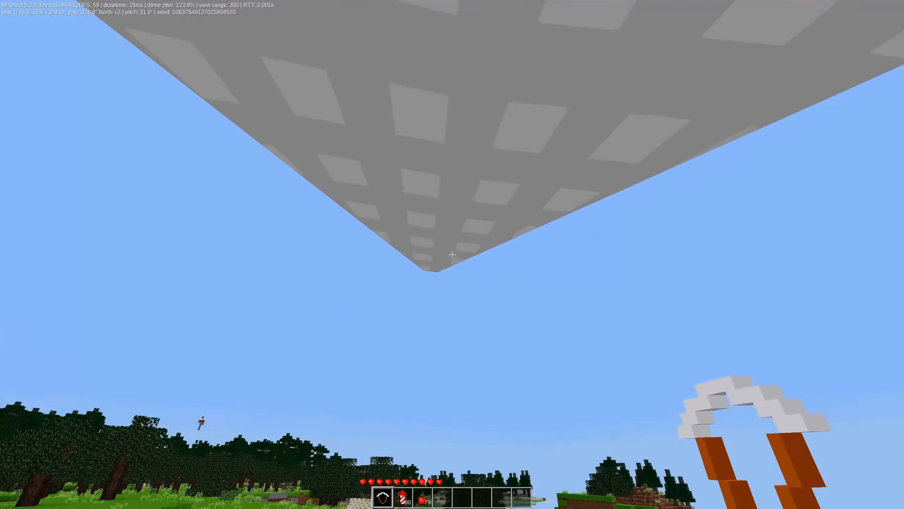
mouse_move(452, 254)
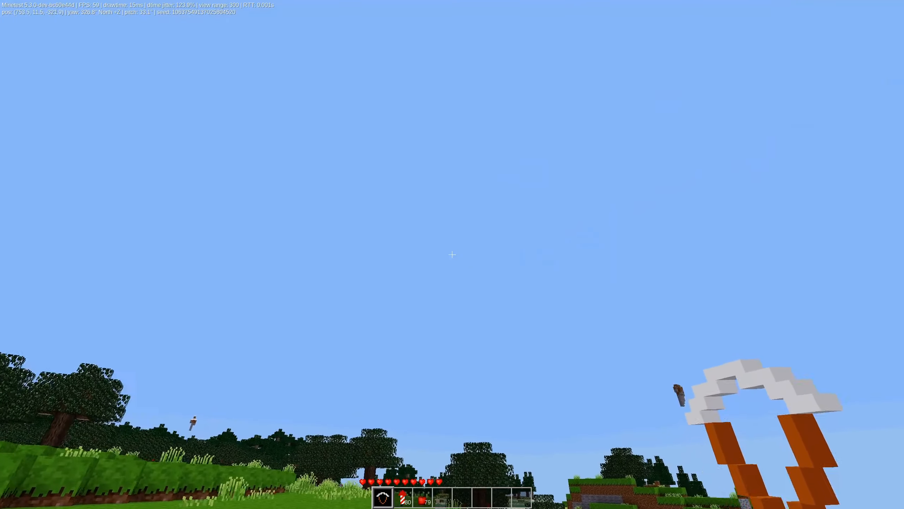
mouse_move(452, 255)
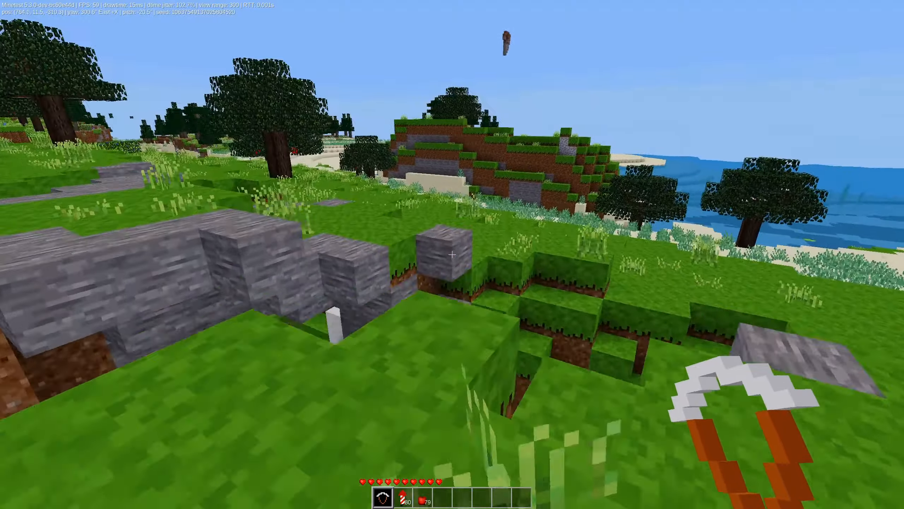
mouse_move(452, 254)
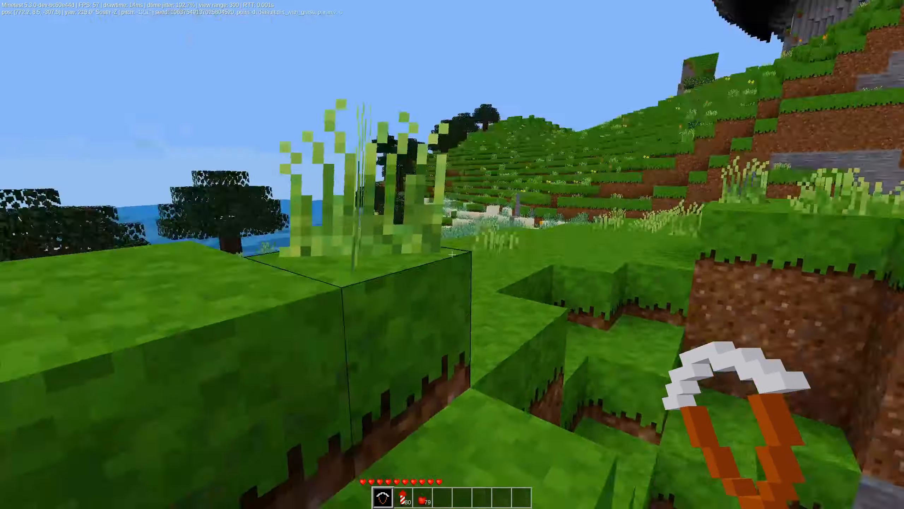
mouse_move(452, 254)
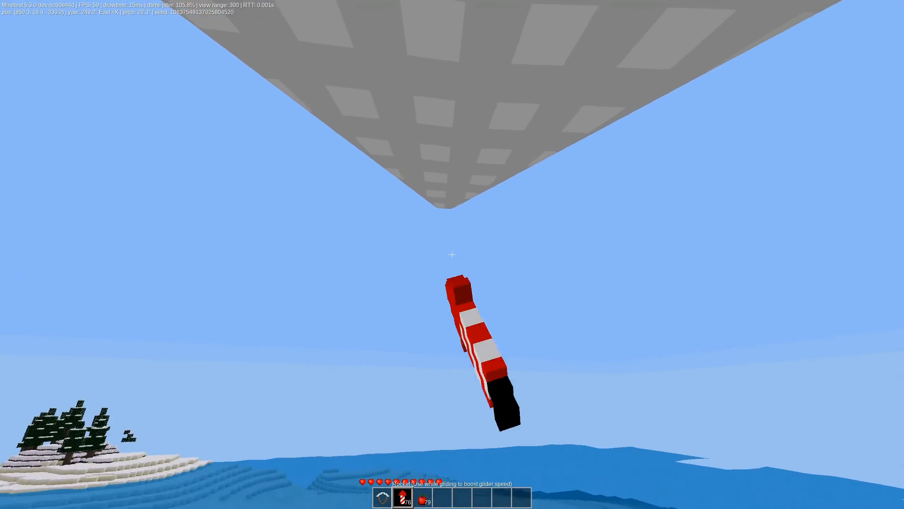
mouse_move(452, 254)
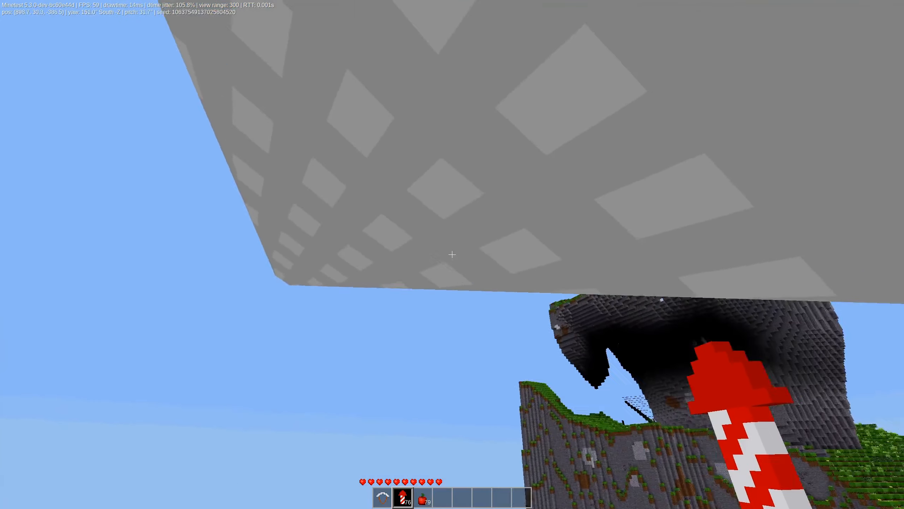
mouse_move(452, 254)
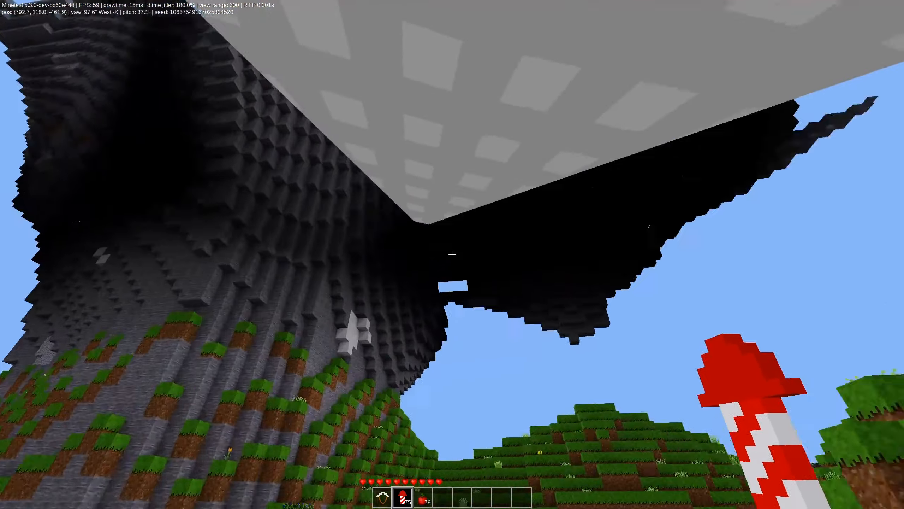
mouse_move(452, 254)
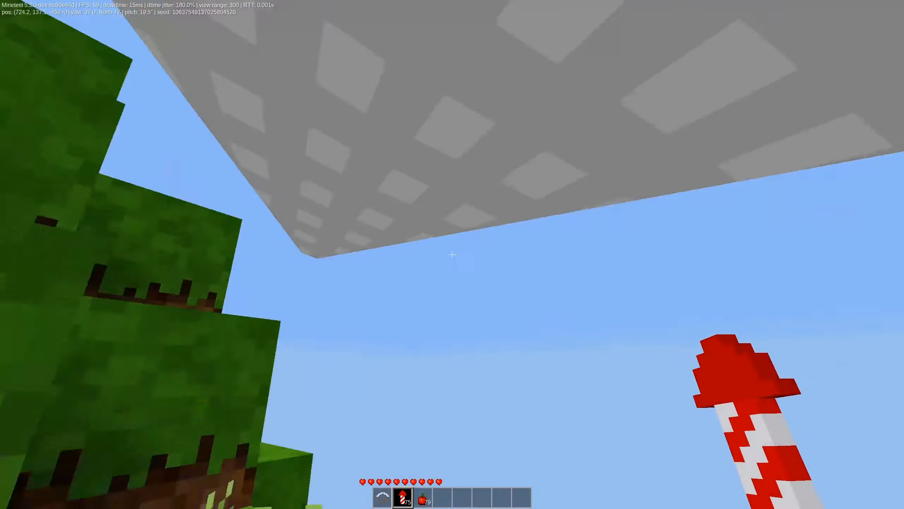
mouse_move(452, 255)
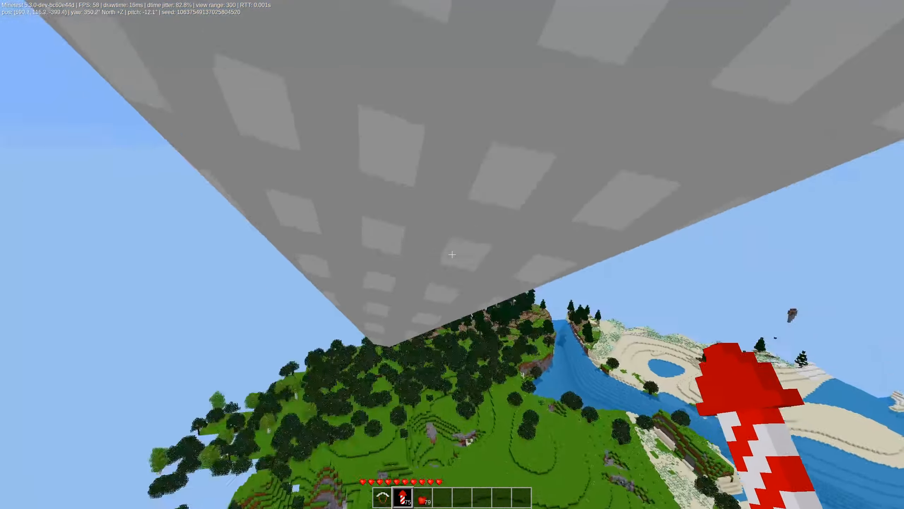
mouse_move(452, 255)
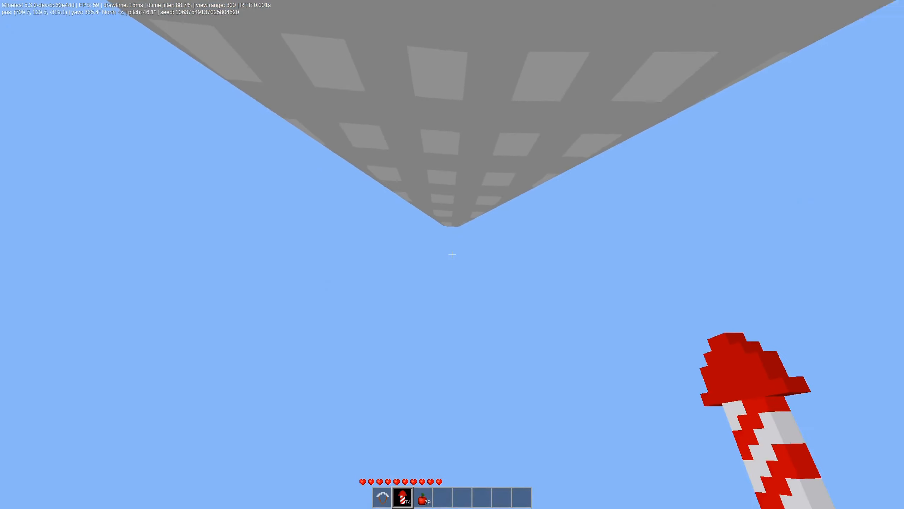
mouse_move(452, 254)
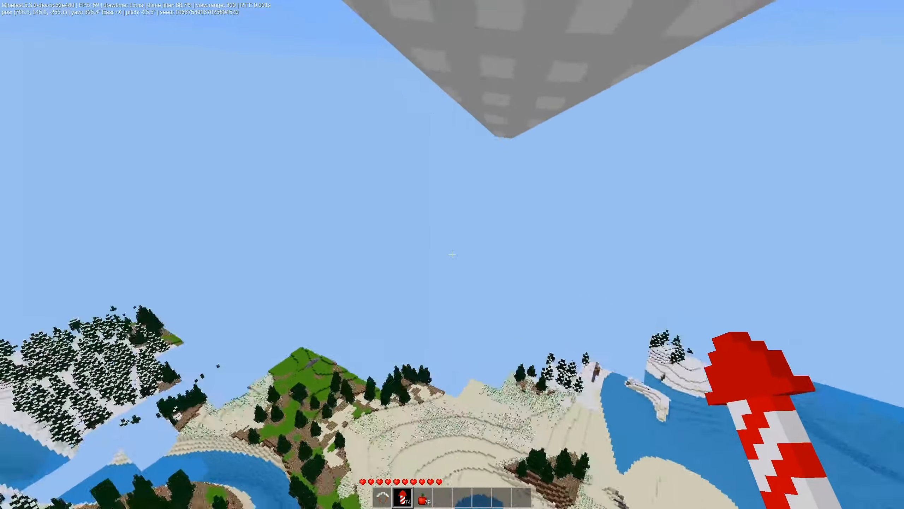
mouse_move(452, 254)
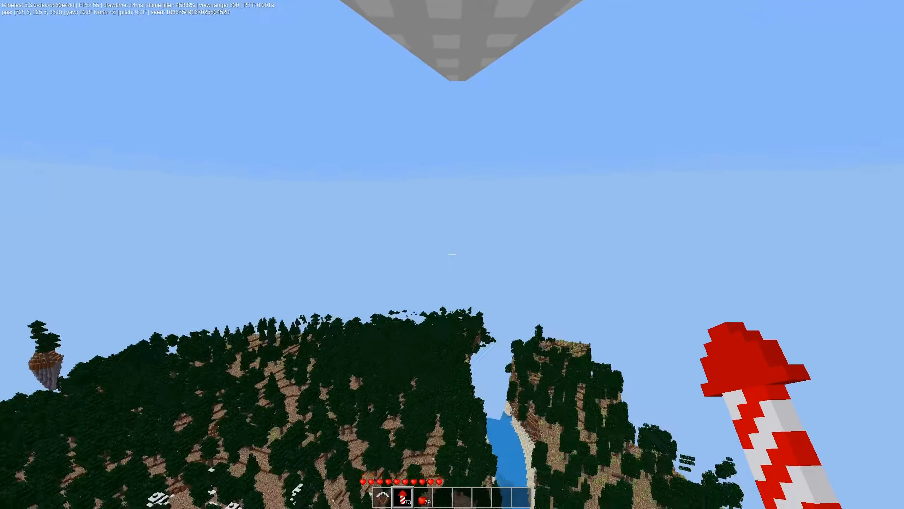
mouse_move(452, 254)
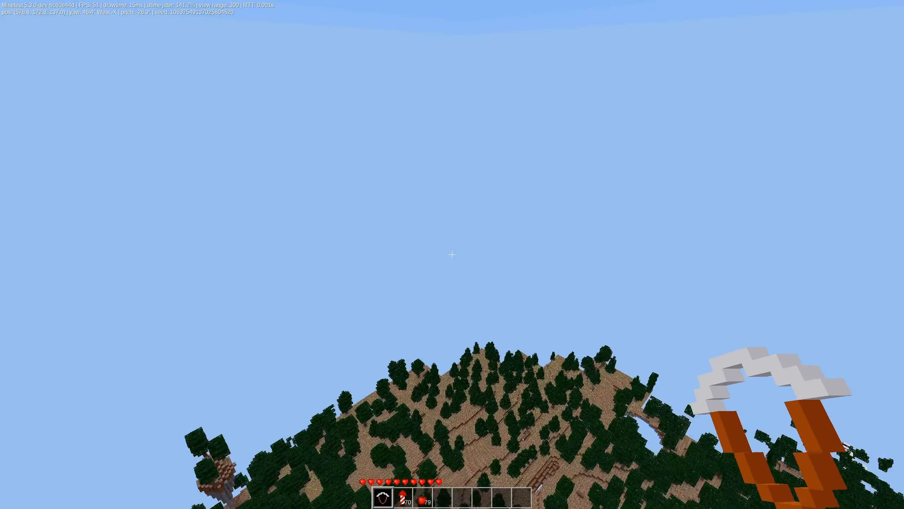
mouse_move(452, 254)
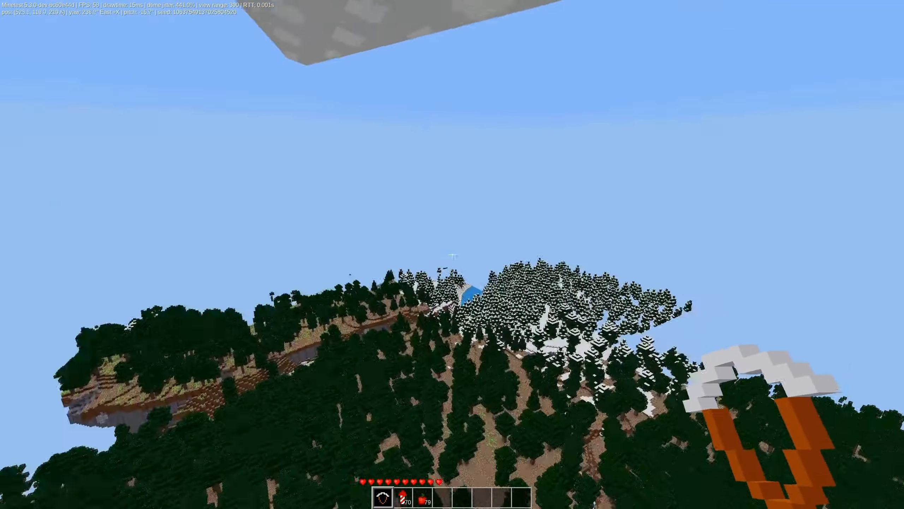
mouse_move(452, 254)
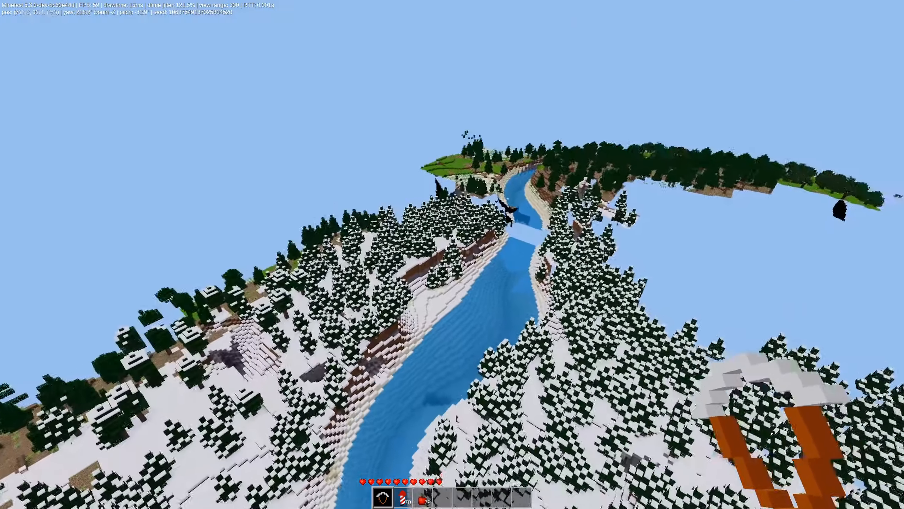
mouse_move(452, 254)
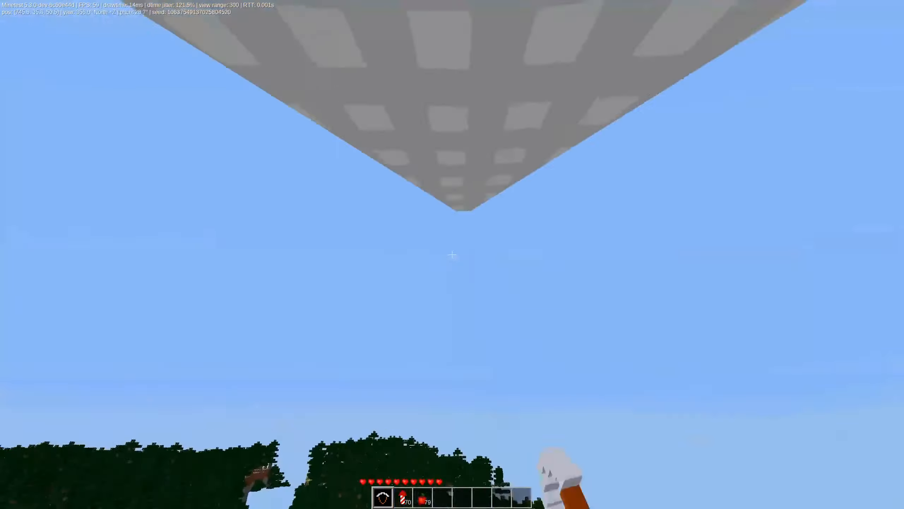
mouse_move(452, 254)
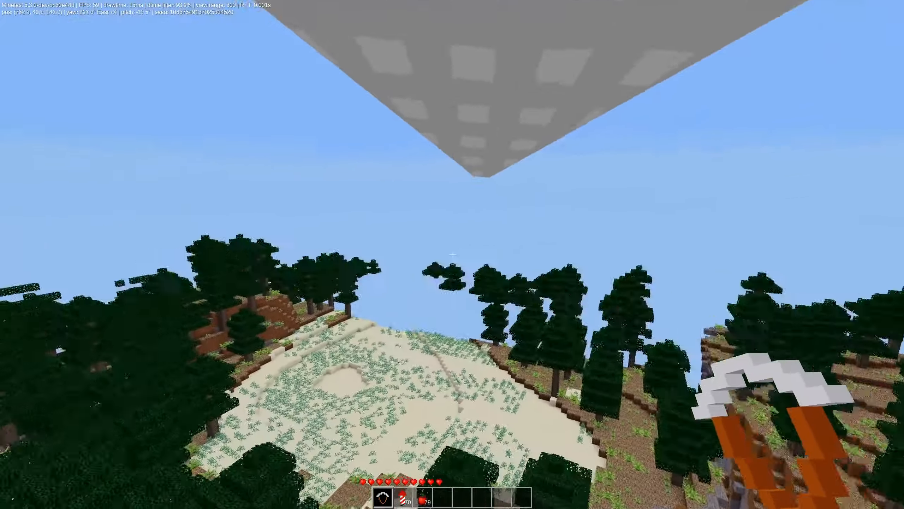
mouse_move(452, 254)
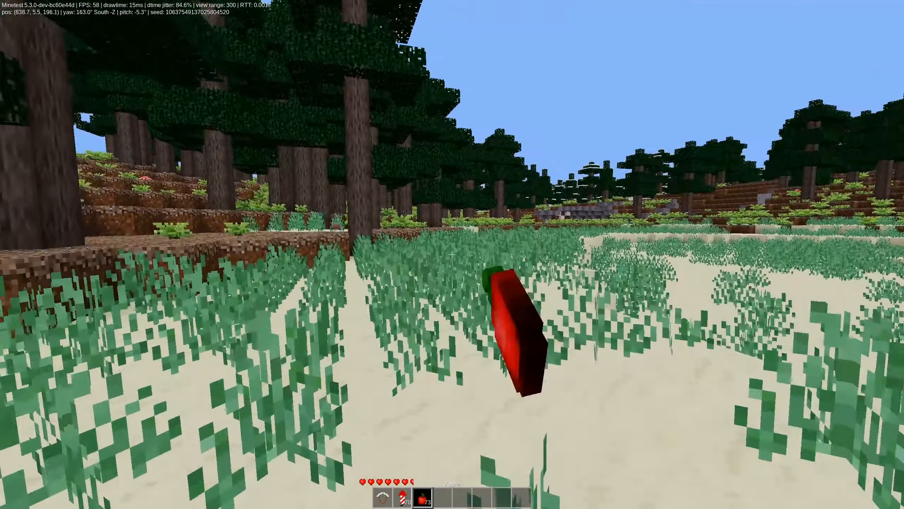
mouse_move(452, 254)
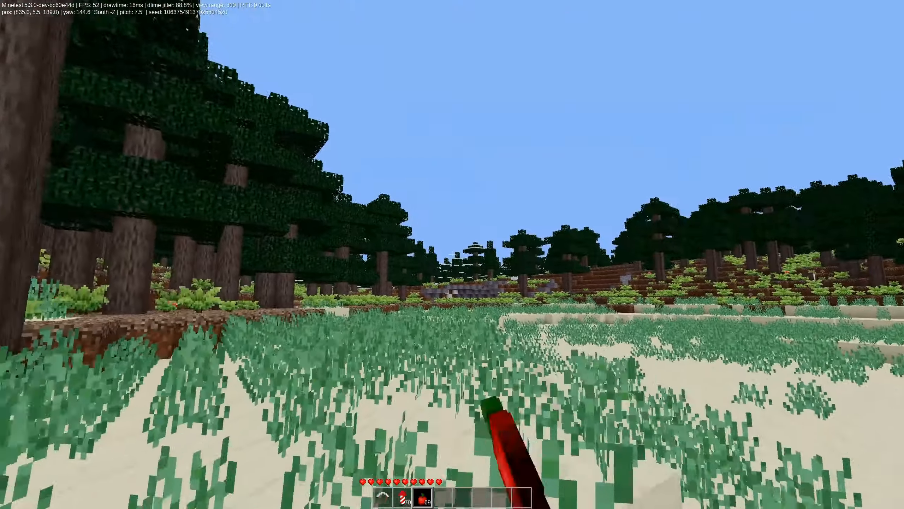
Walk forward across the sandy clearing toward the pine forest.
key(w)
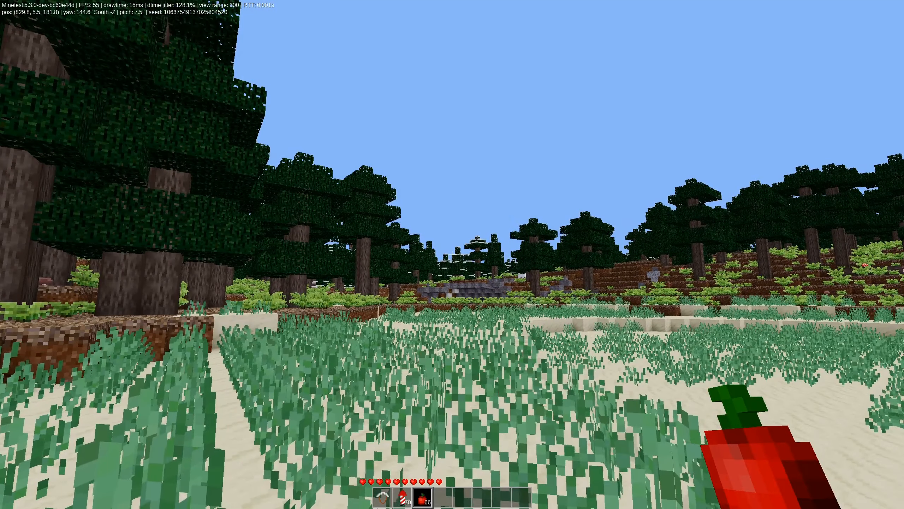
mouse_move(452, 255)
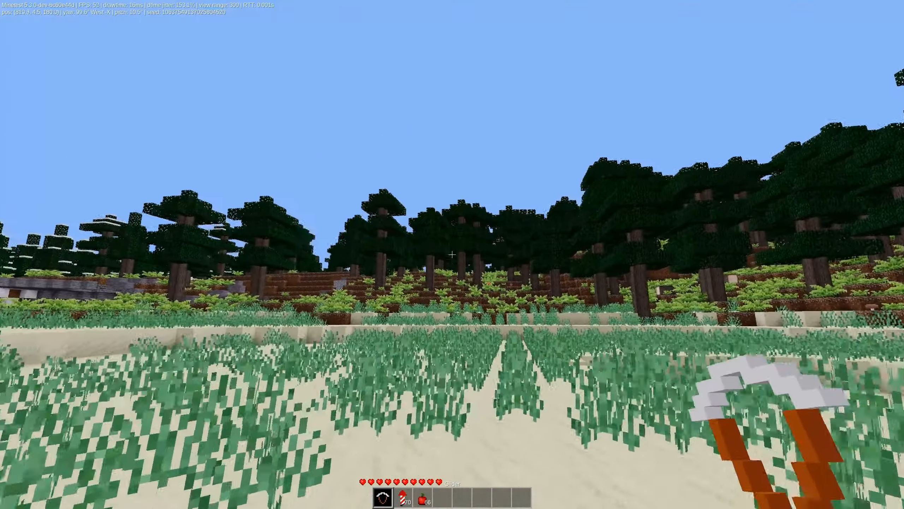
mouse_move(452, 254)
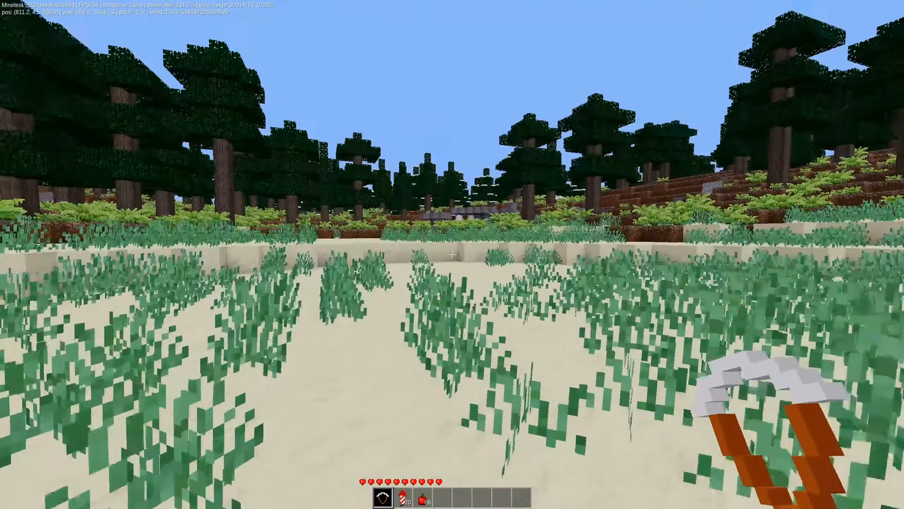
mouse_move(452, 255)
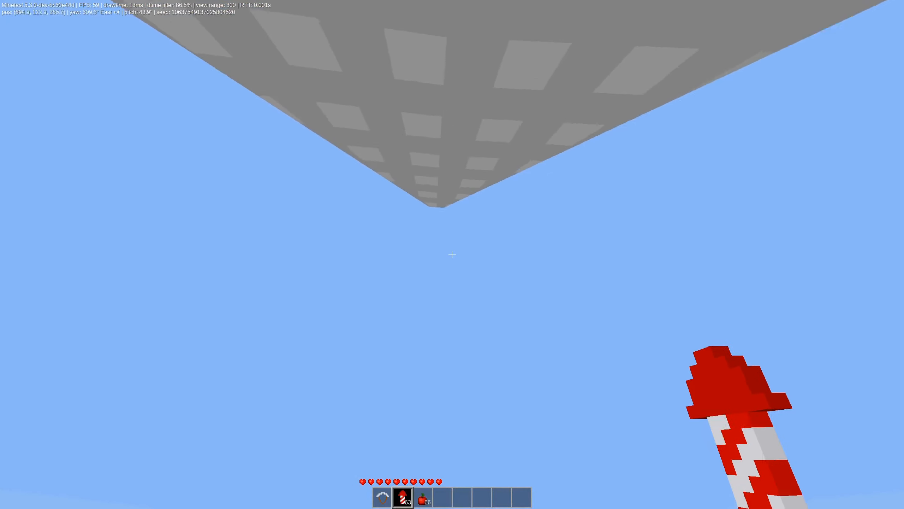
mouse_move(452, 255)
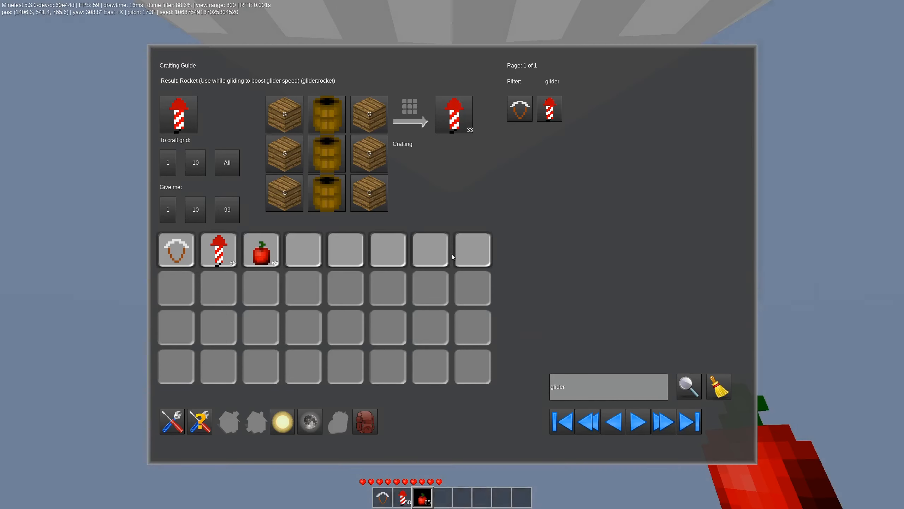
mouse_move(413, 198)
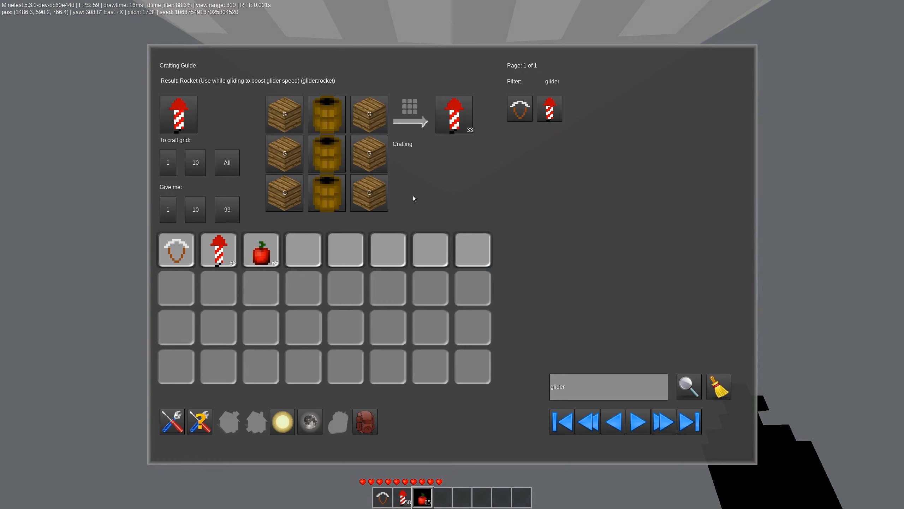
mouse_move(248, 171)
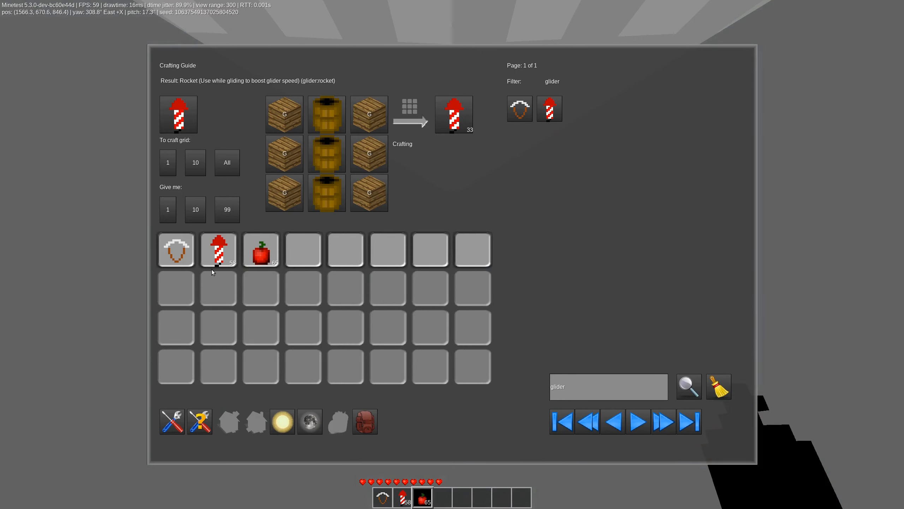
mouse_move(234, 288)
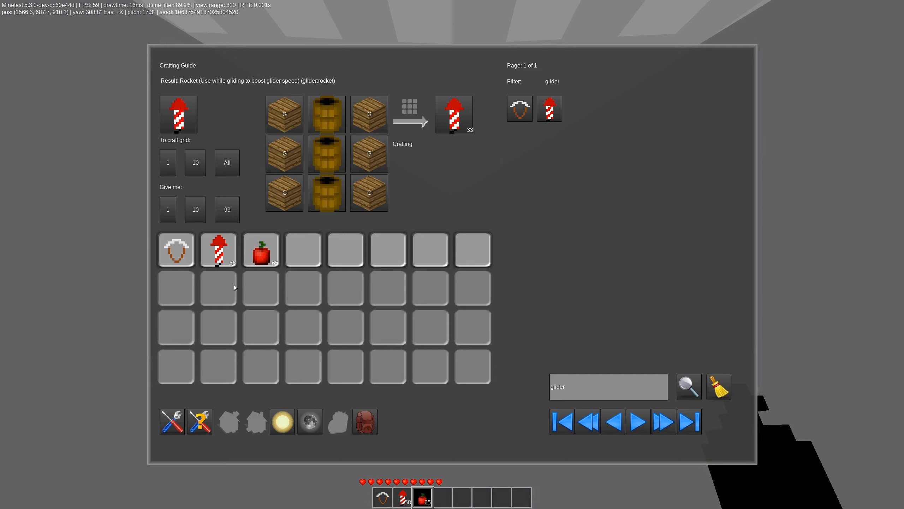
mouse_move(187, 237)
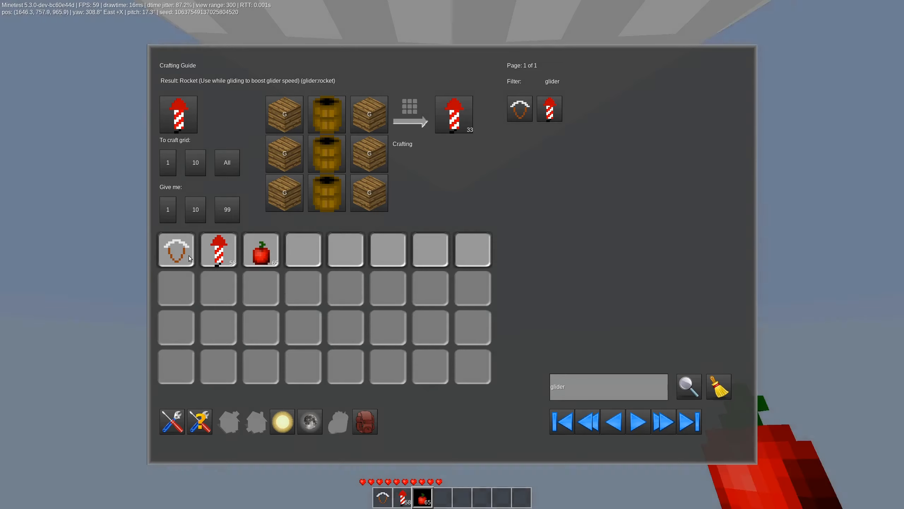
mouse_move(221, 335)
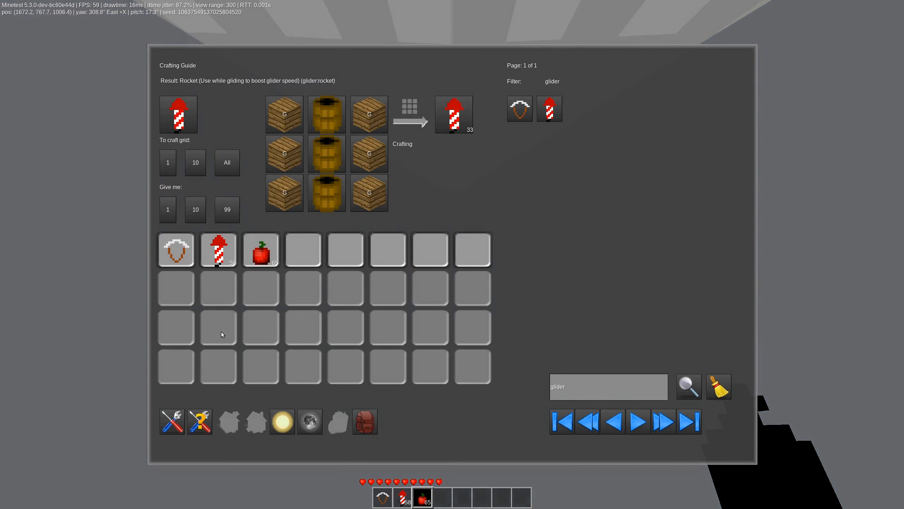
mouse_move(297, 259)
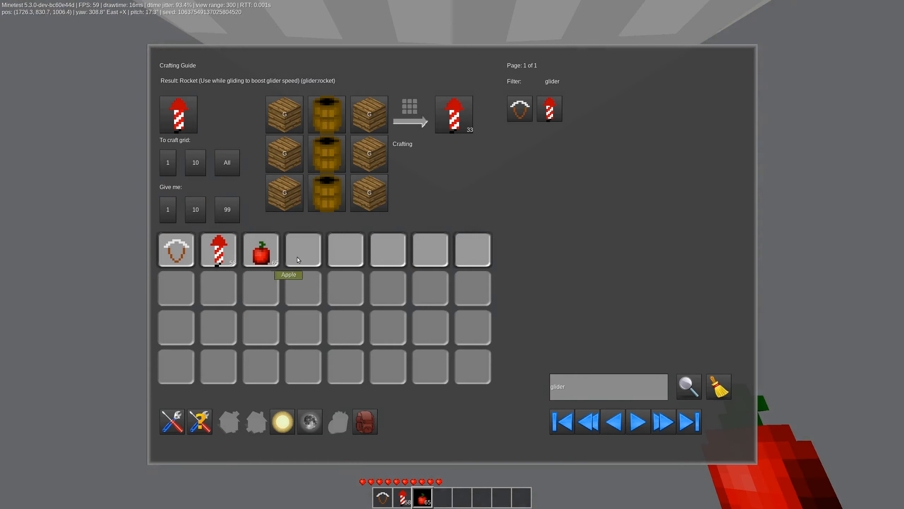
mouse_move(226, 287)
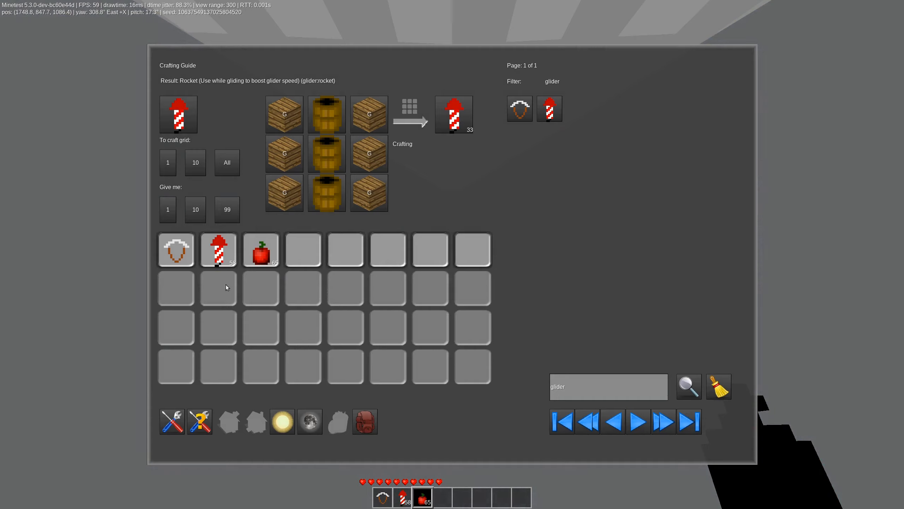
mouse_move(306, 322)
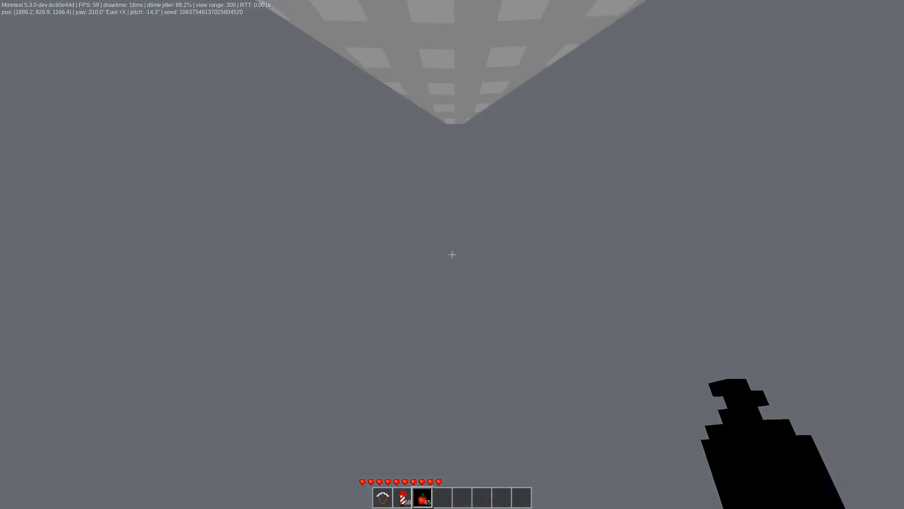
mouse_move(452, 255)
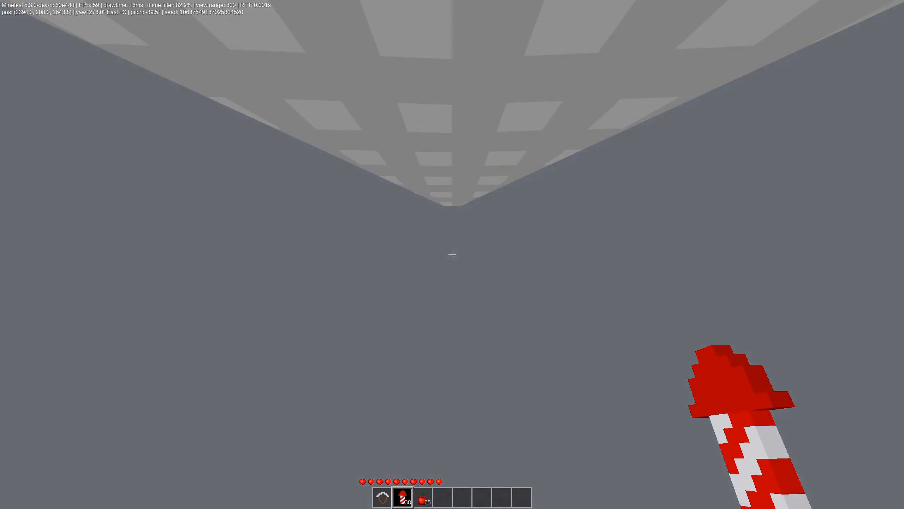
Glide forward through the fog out from under the floating island.
key(w)
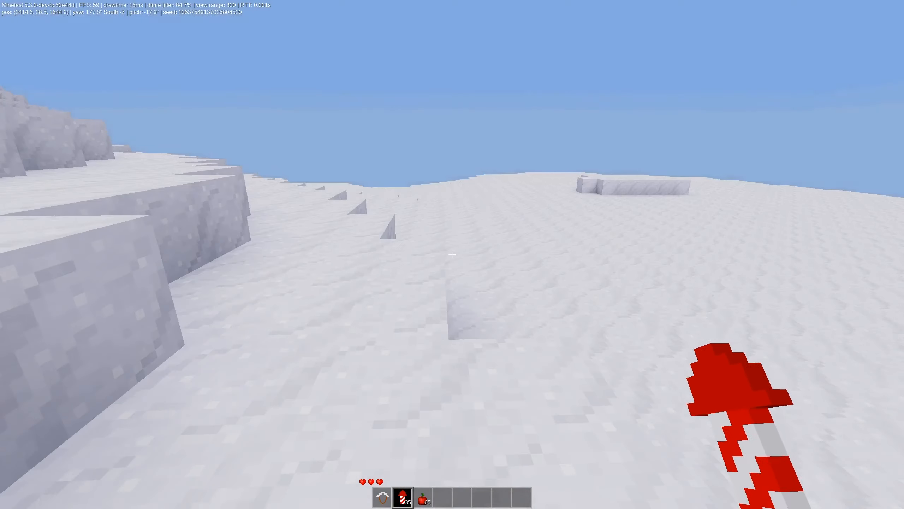
mouse_move(452, 254)
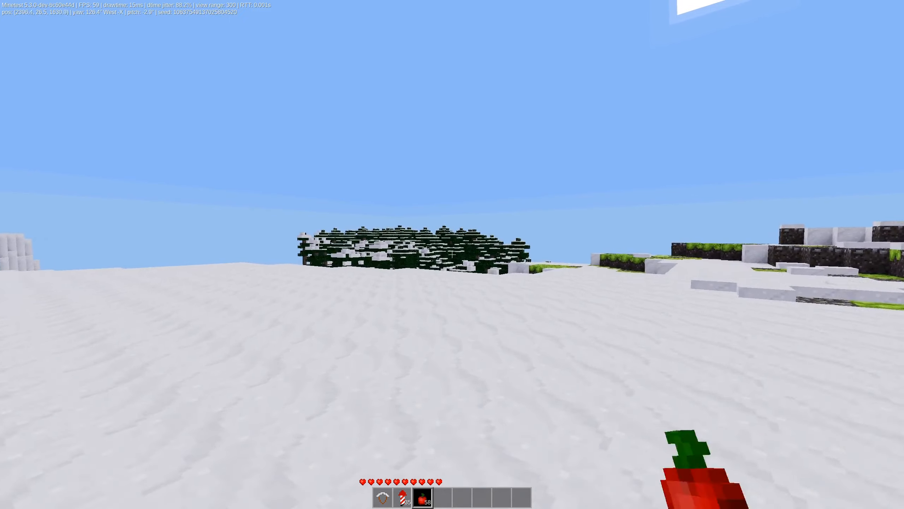
Move forward onto the snowy plateau overlooking the pine grove.
key(w)
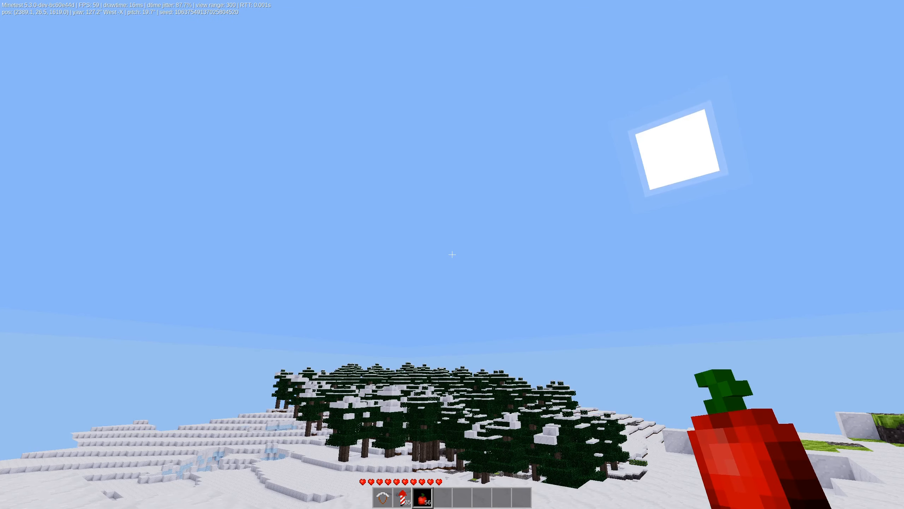
mouse_move(452, 255)
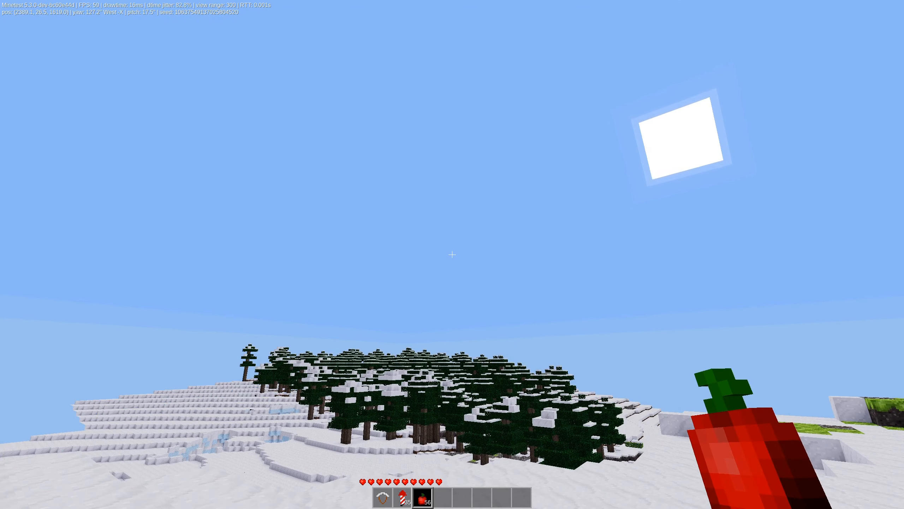